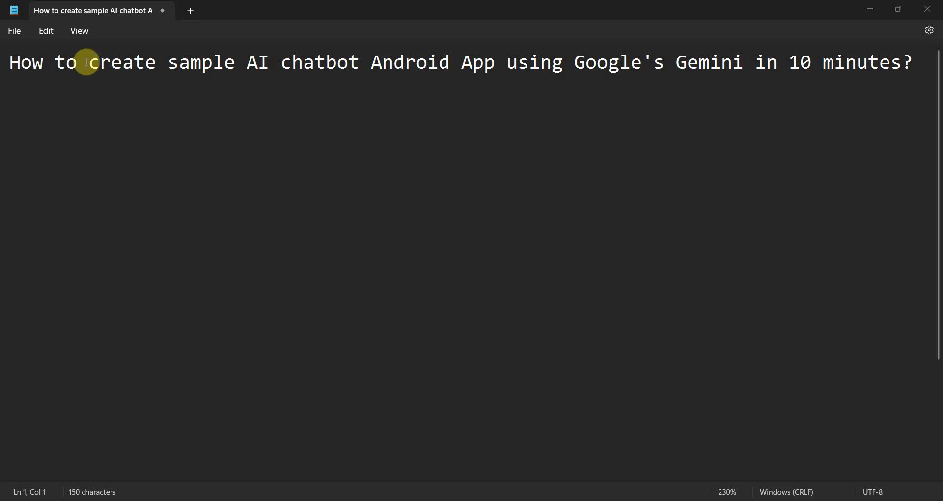
Step: Select the words 'create sample' in the Notepad tutorial title line
left_click_drag(87, 62, 235, 62)
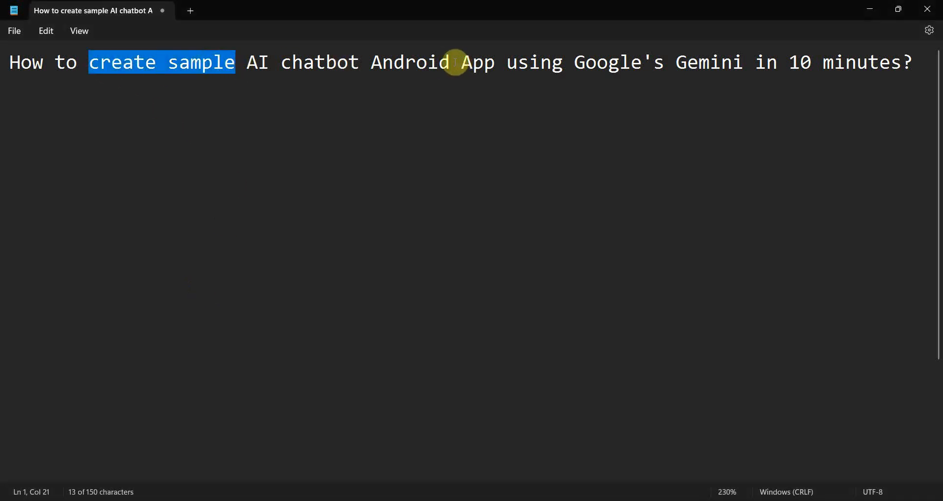
mouse_move(780, 62)
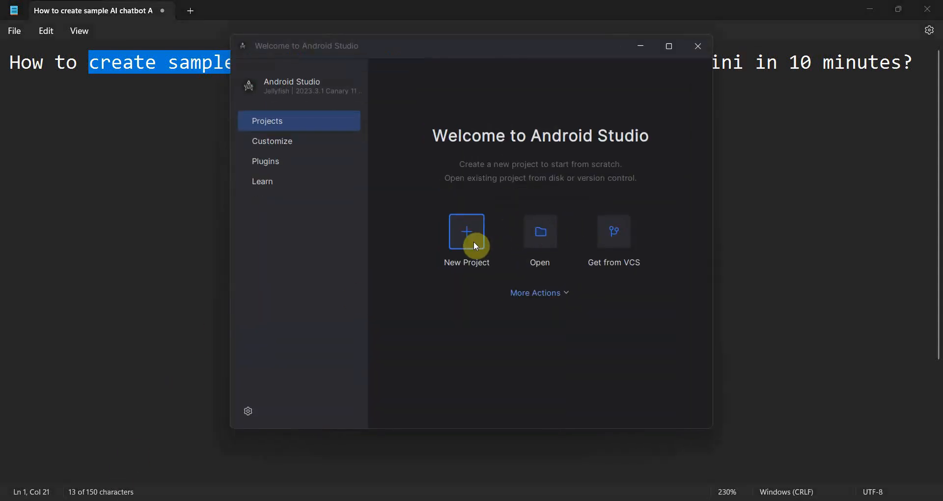
mouse_move(106, 428)
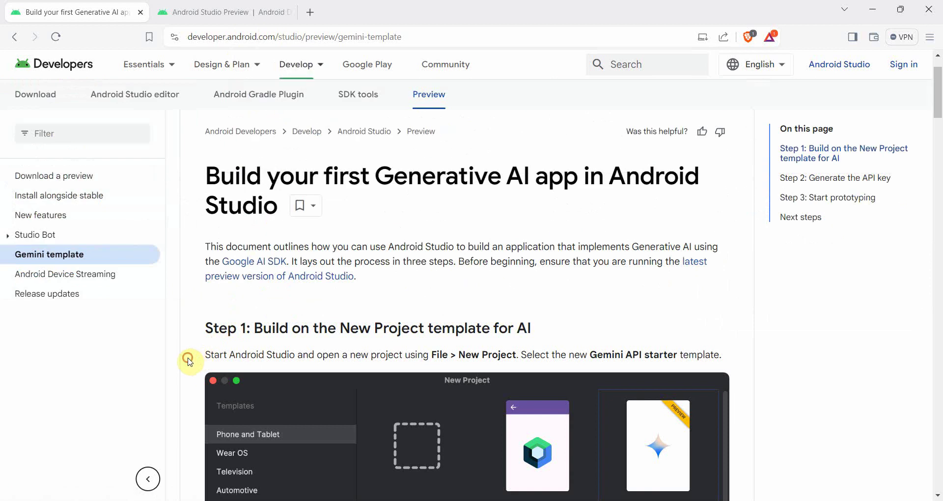
Step: Skim the Gemini template guide, then browse the Iguana and Jellyfish preview download builds
scroll("down", 3)
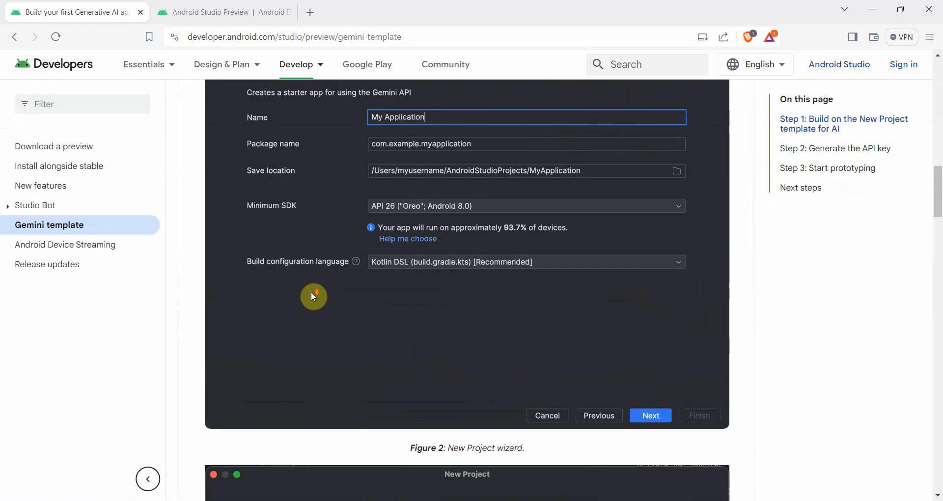
scroll("up", 3)
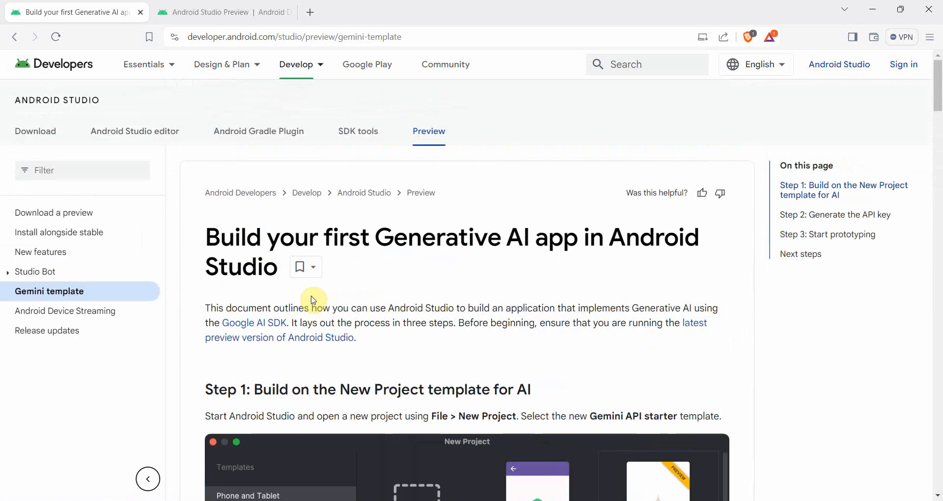
left_click(222, 64)
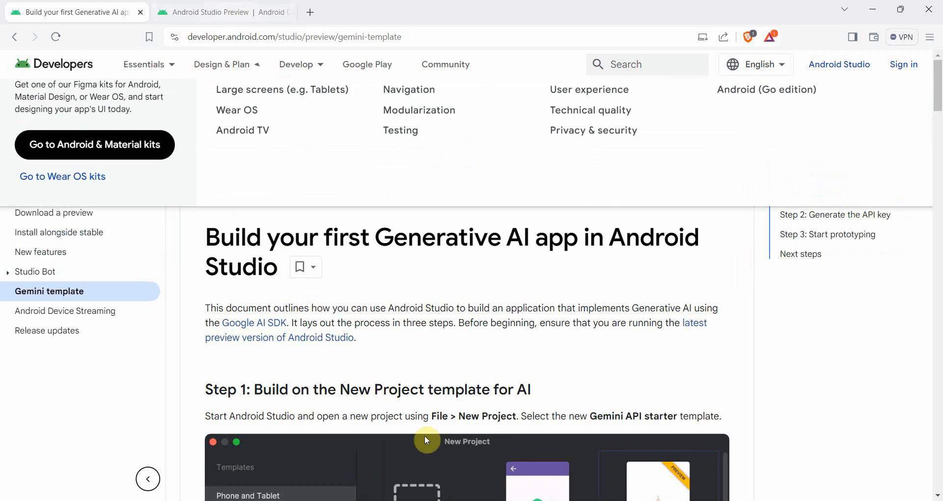
scroll("down", 3)
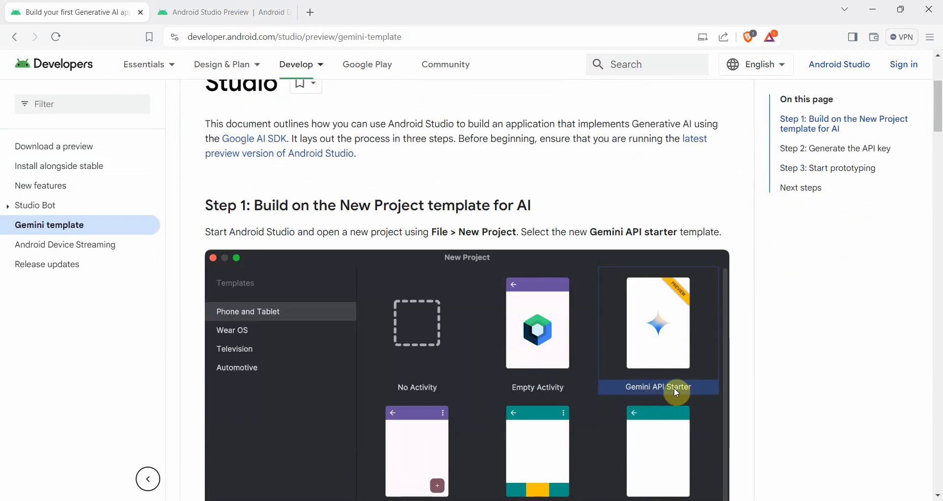
left_click(222, 12)
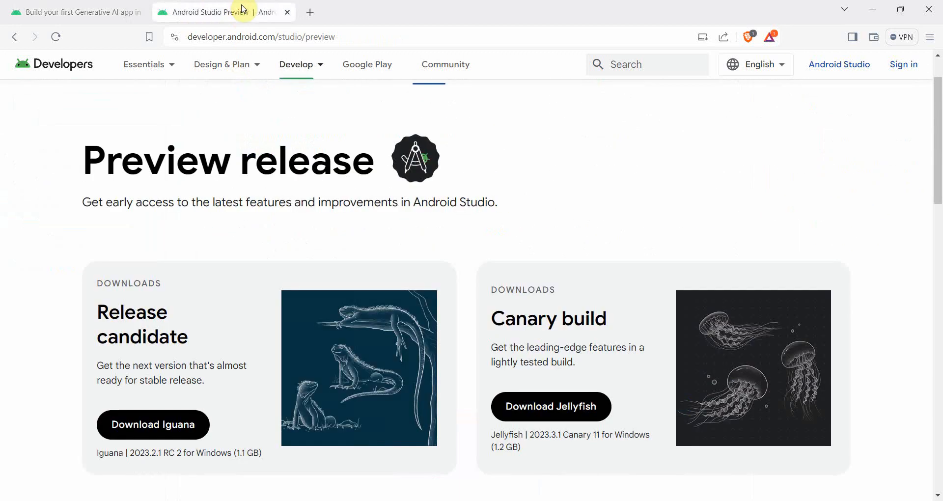
mouse_move(30, 388)
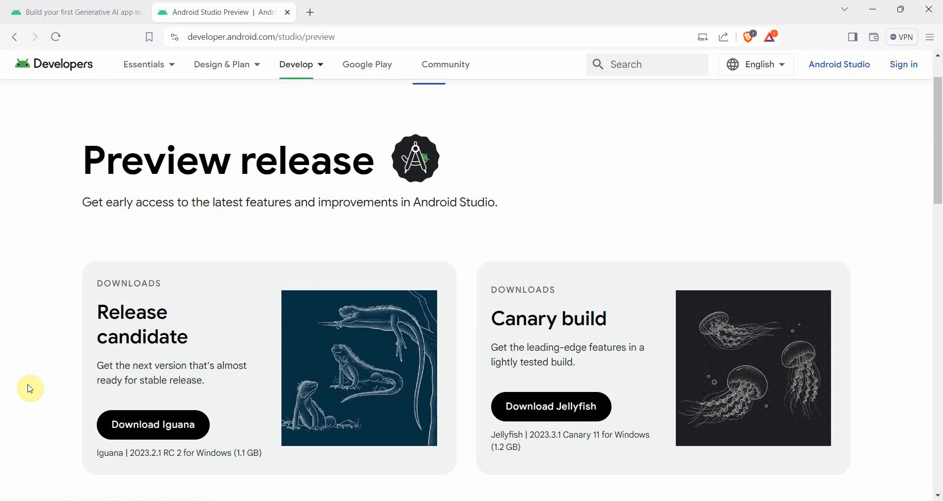
scroll("down", 3)
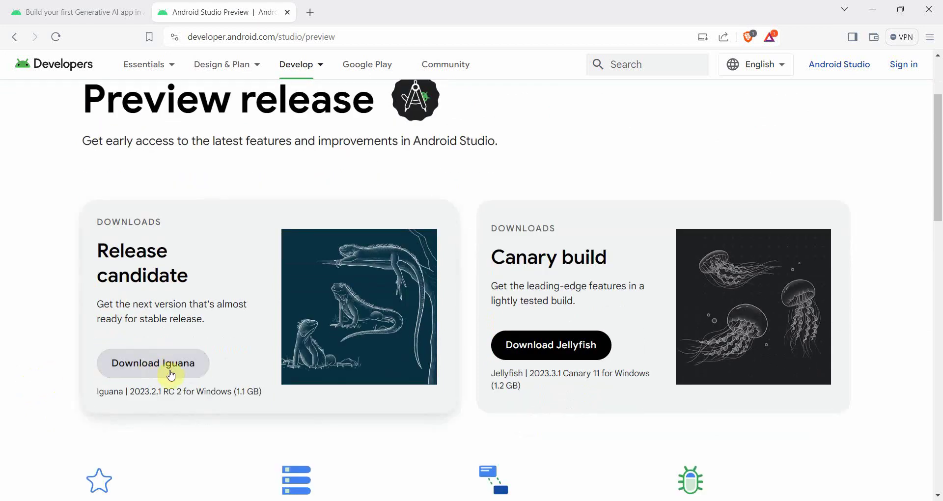
mouse_move(445, 402)
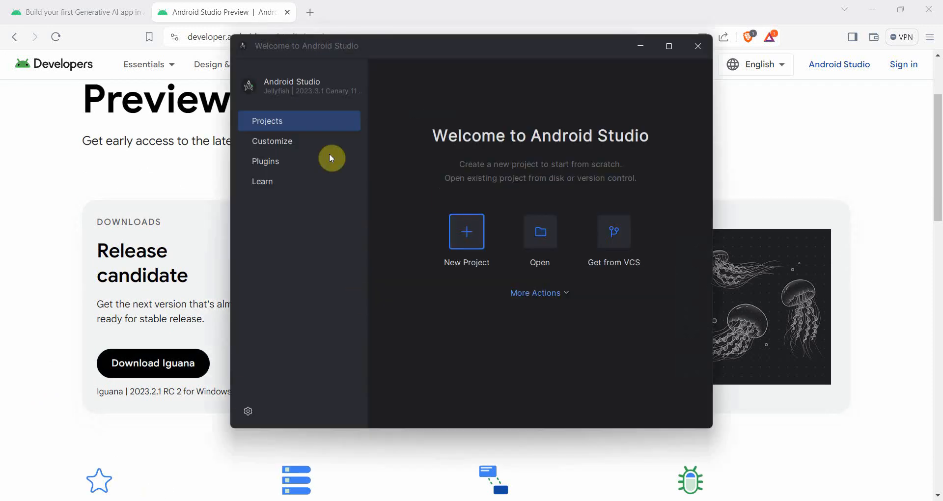
mouse_move(524, 273)
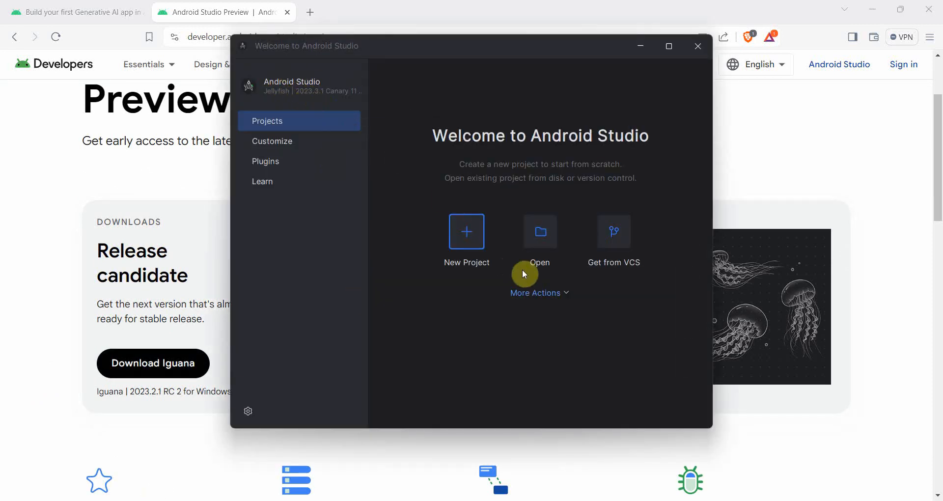
Step: Configure a Gemini API Starter project named 'Gemini Chat Android App' and advance to the API key
left_click(467, 232)
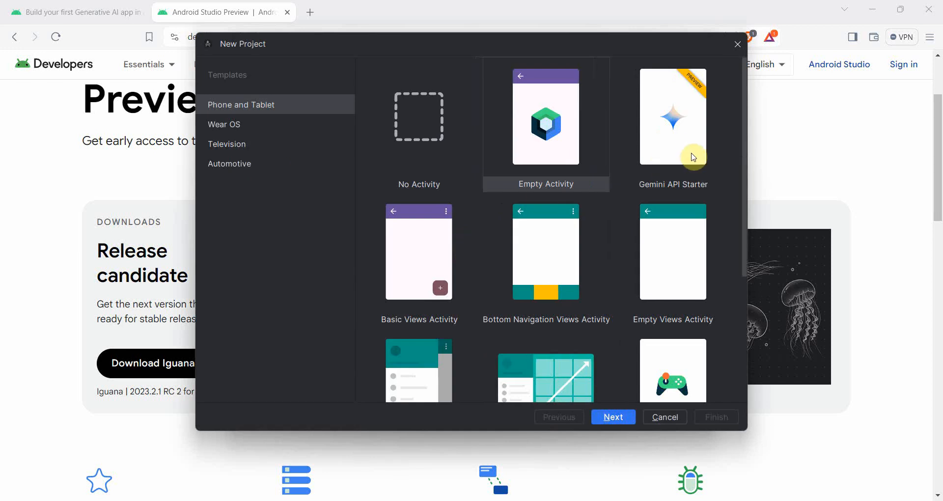
left_click(613, 417)
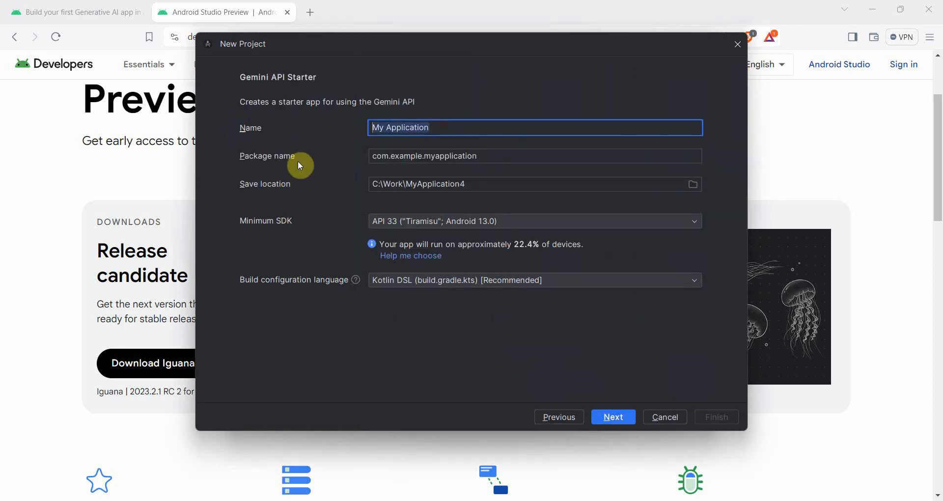
mouse_move(301, 179)
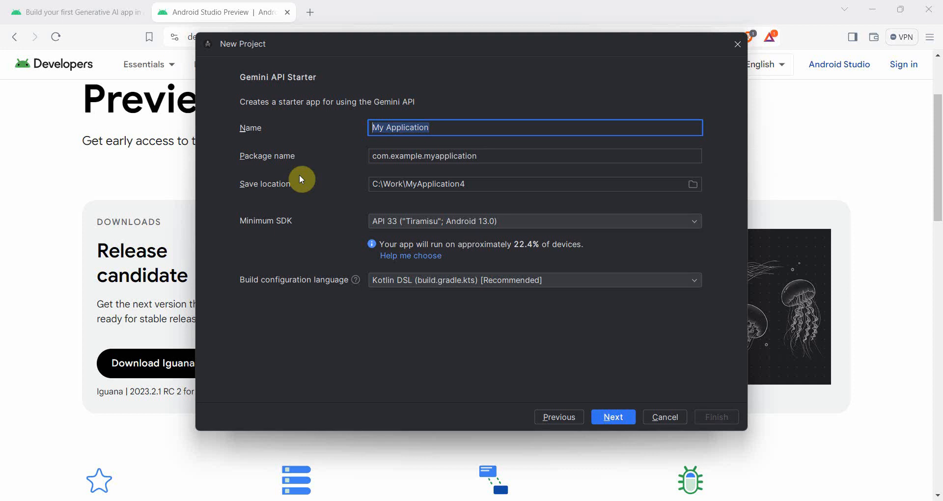
type("Gemini")
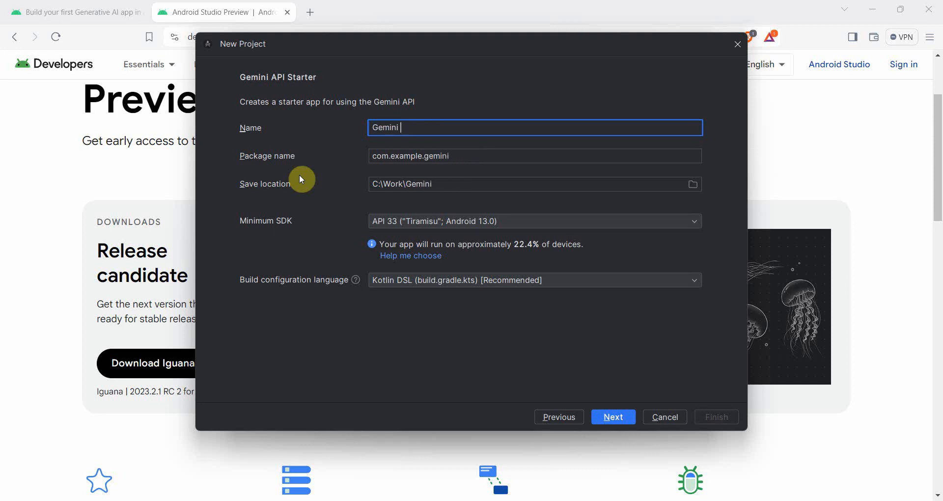
type("Start")
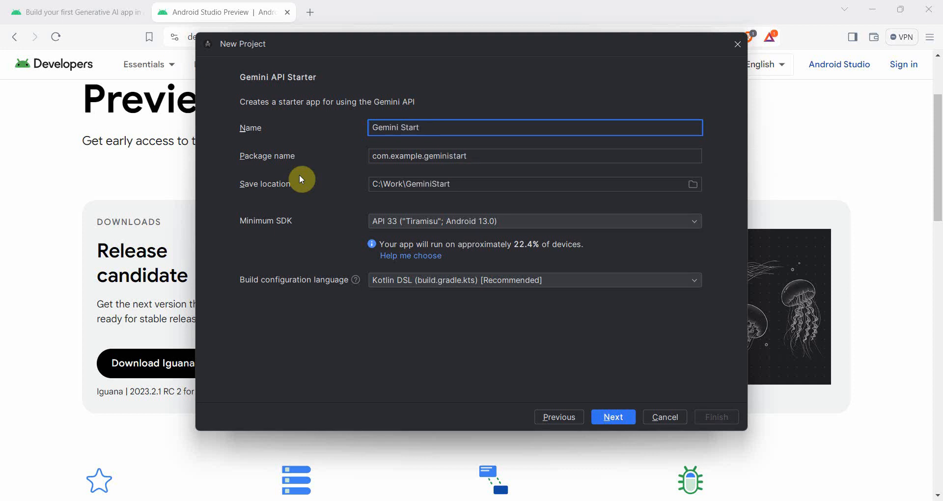
type("e")
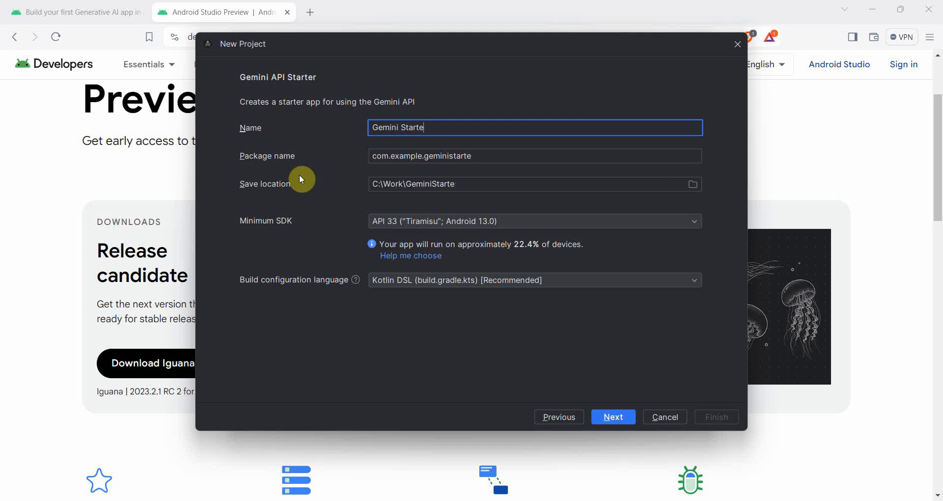
type("GeminiCha")
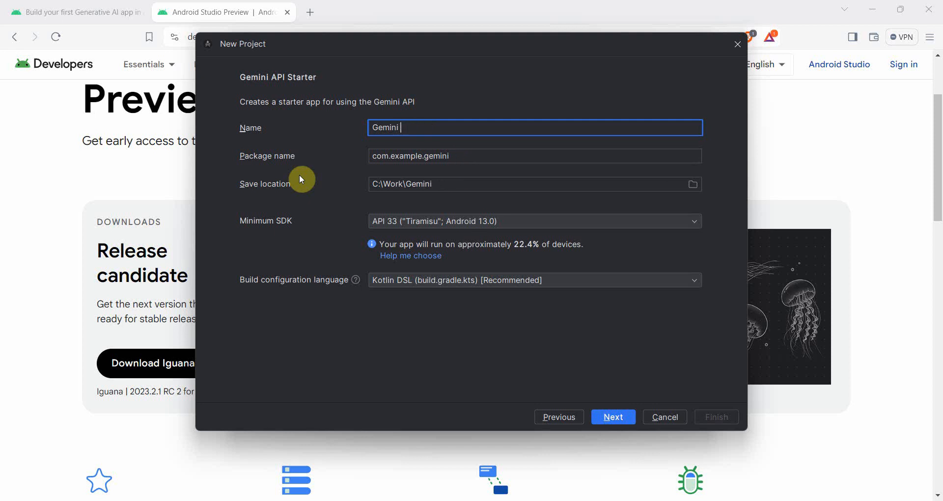
type("Chat")
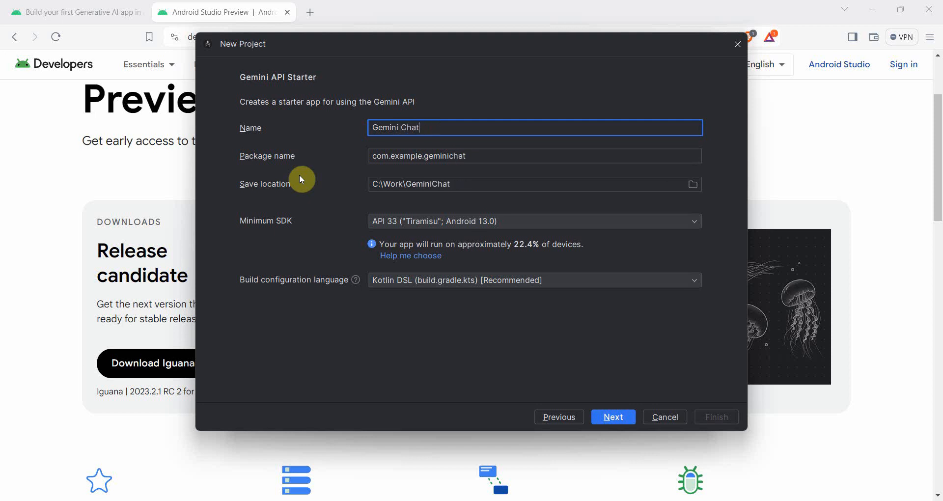
type("Andr")
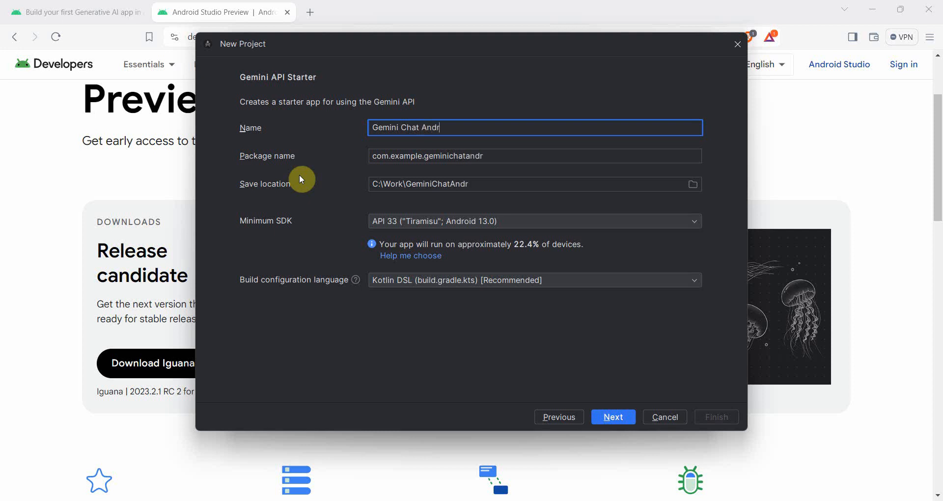
type("oid App")
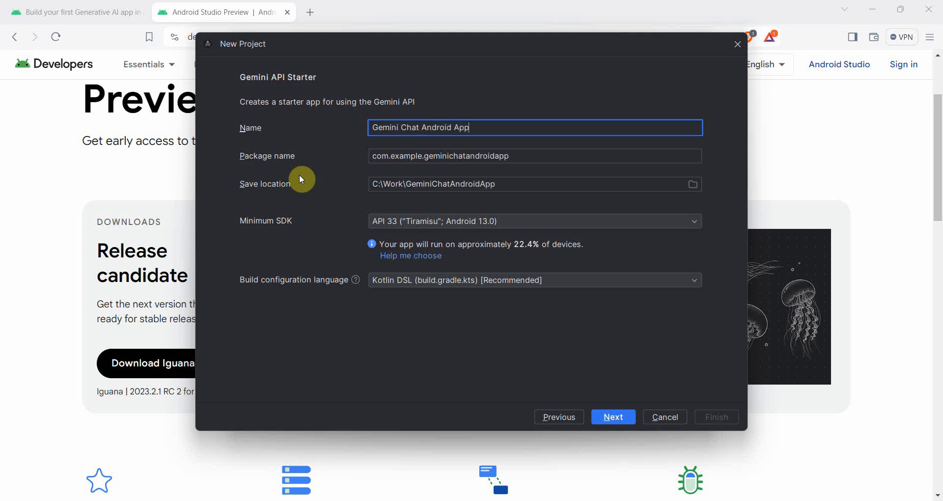
left_click(613, 417)
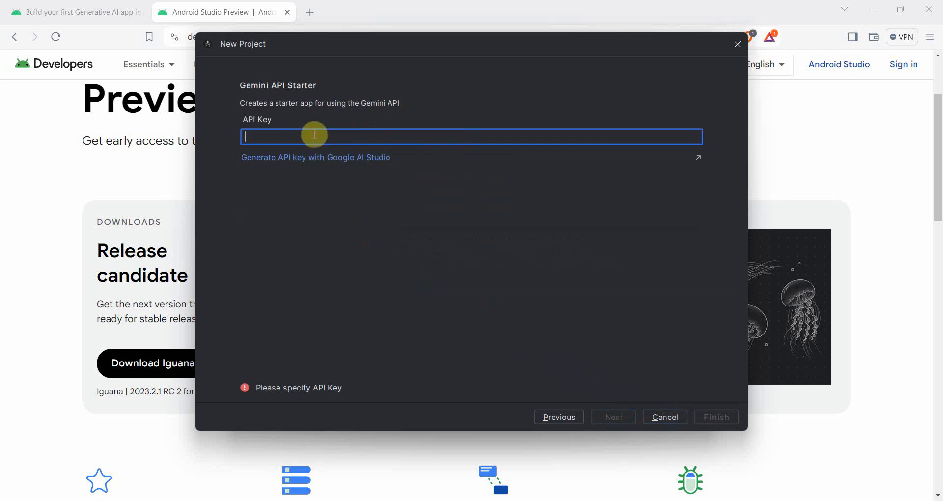
mouse_move(317, 140)
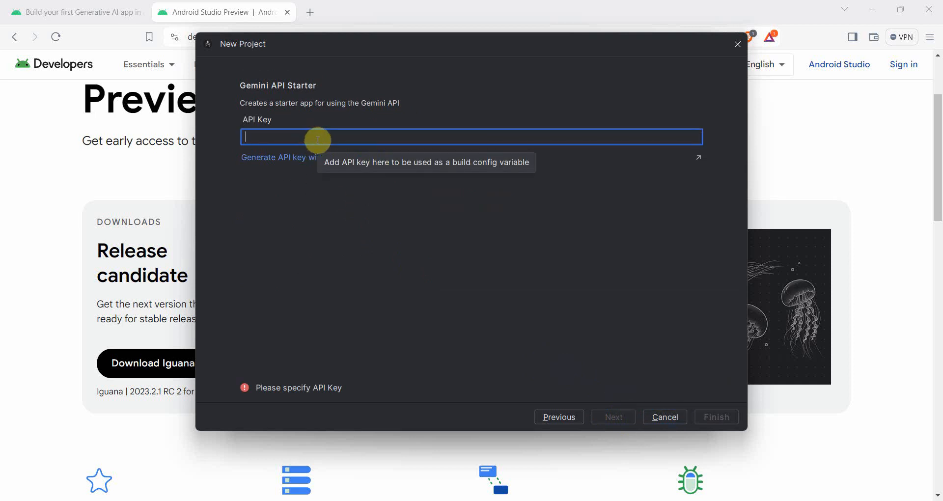
mouse_move(367, 165)
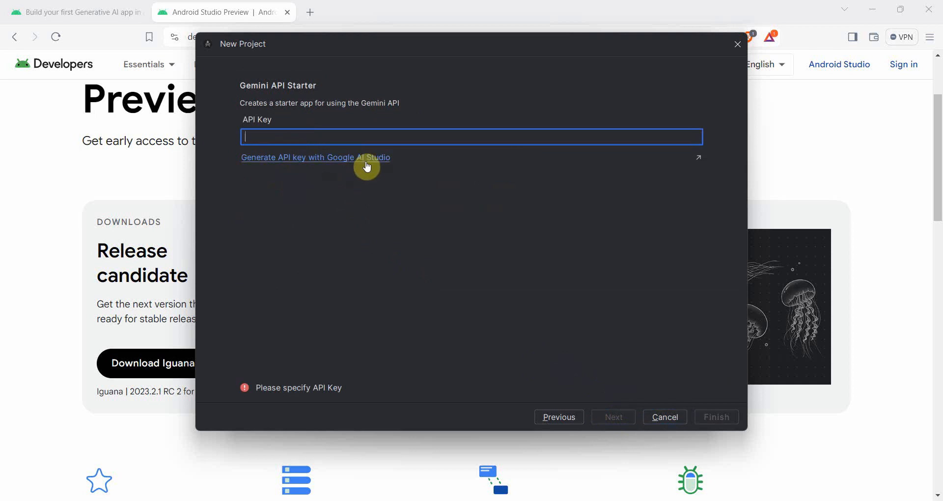
mouse_move(338, 238)
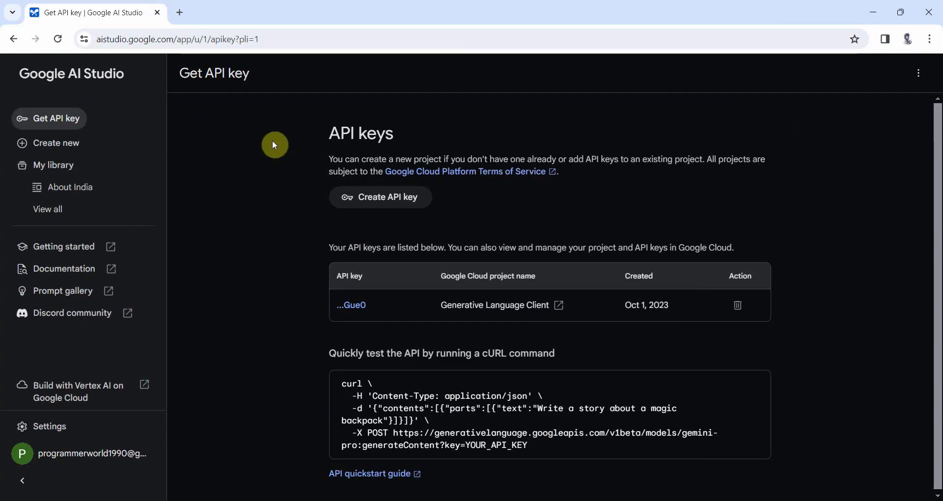
mouse_move(360, 209)
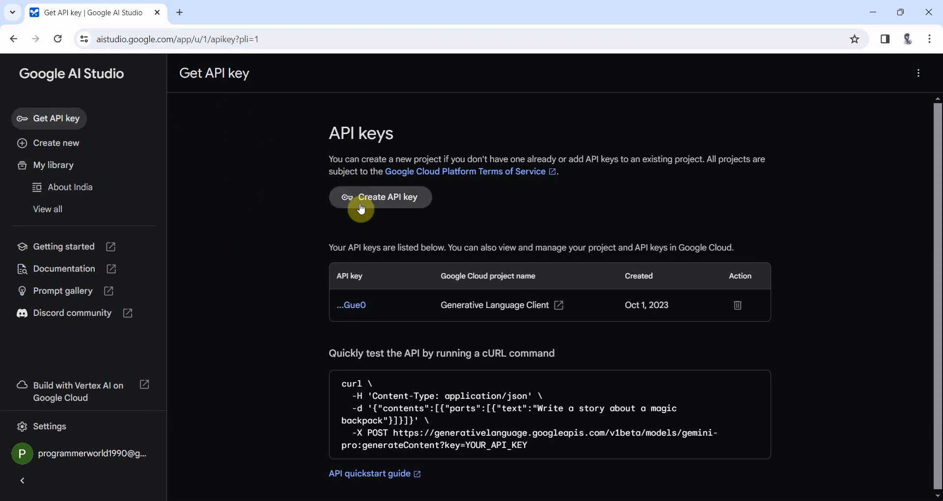
Step: Create an API key under the Generative Language Client Google Cloud project
left_click(380, 196)
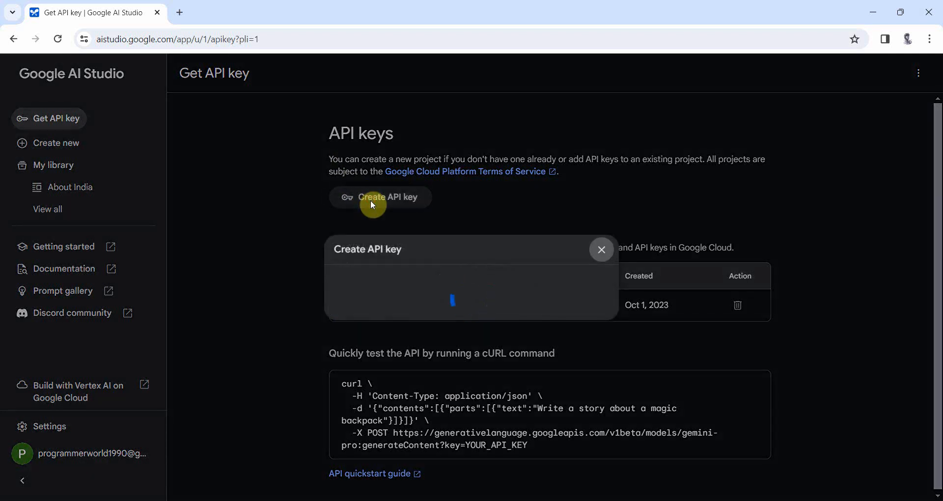
left_click(600, 249)
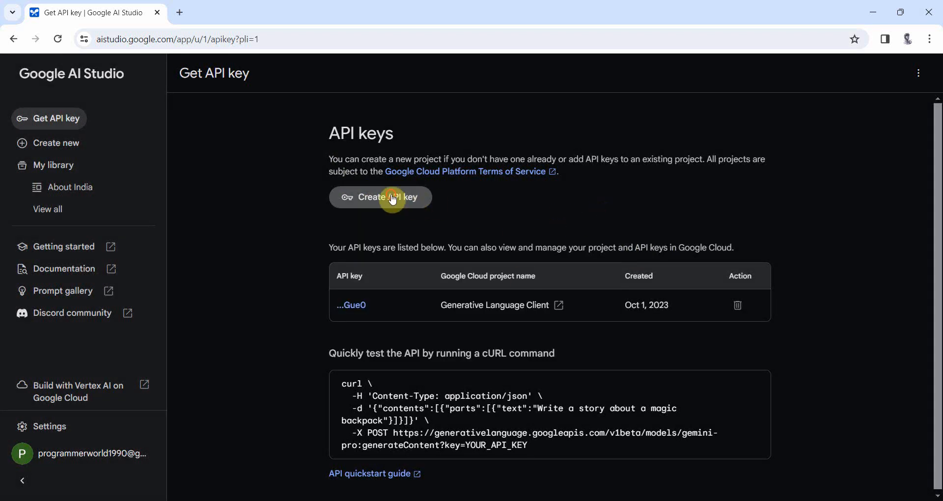
left_click(380, 197)
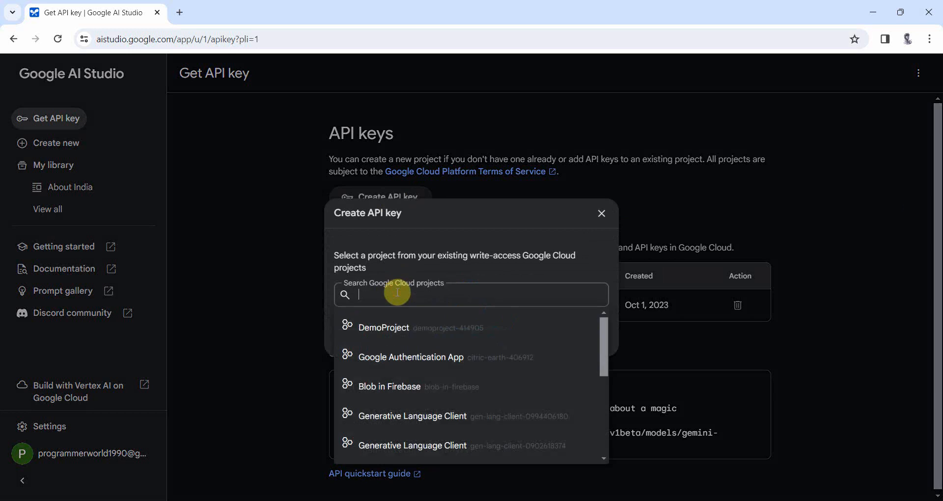
mouse_move(431, 421)
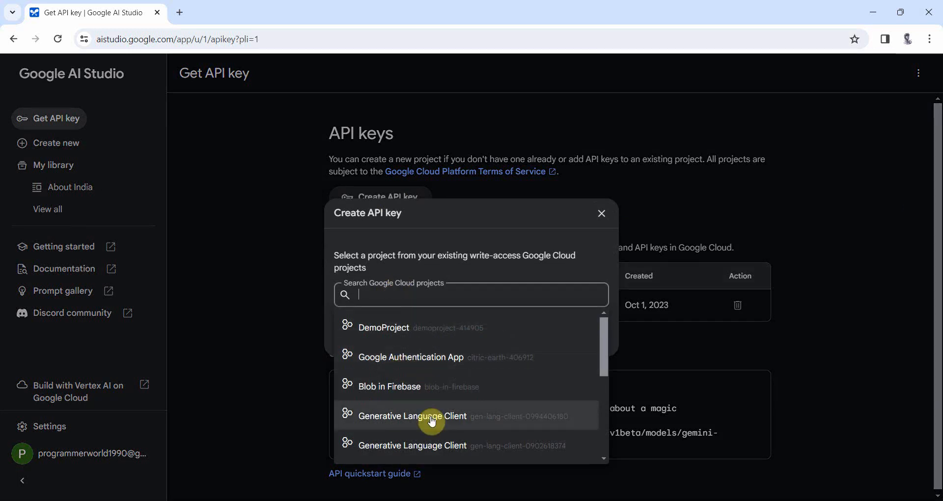
left_click(412, 416)
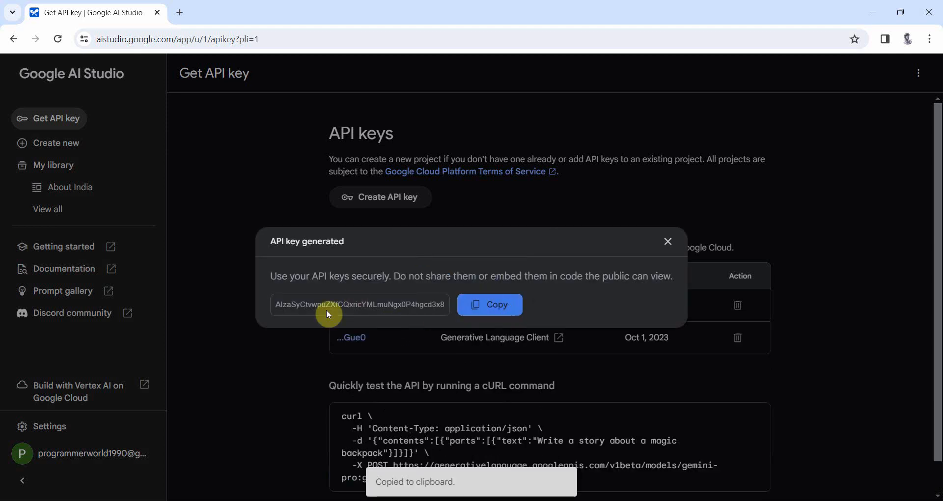
mouse_move(870, 8)
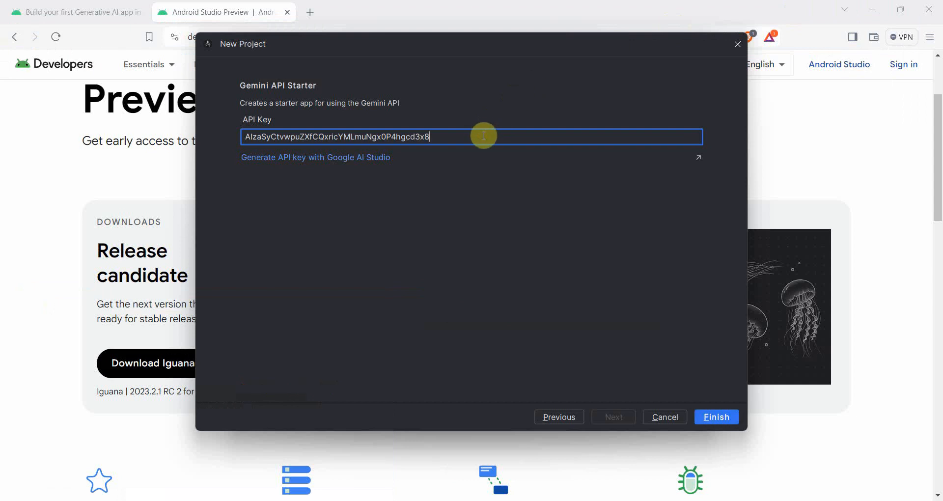
Step: Finish the wizard to create Gemini Chat Android App with the pasted API key
left_click(716, 417)
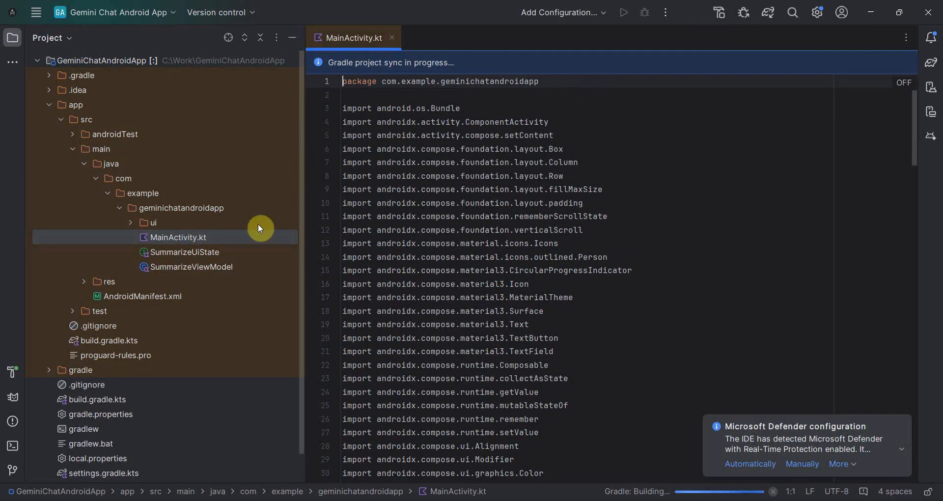
Step: Open local.properties to view the stored apiKey and SDK path
scroll("down", 3)
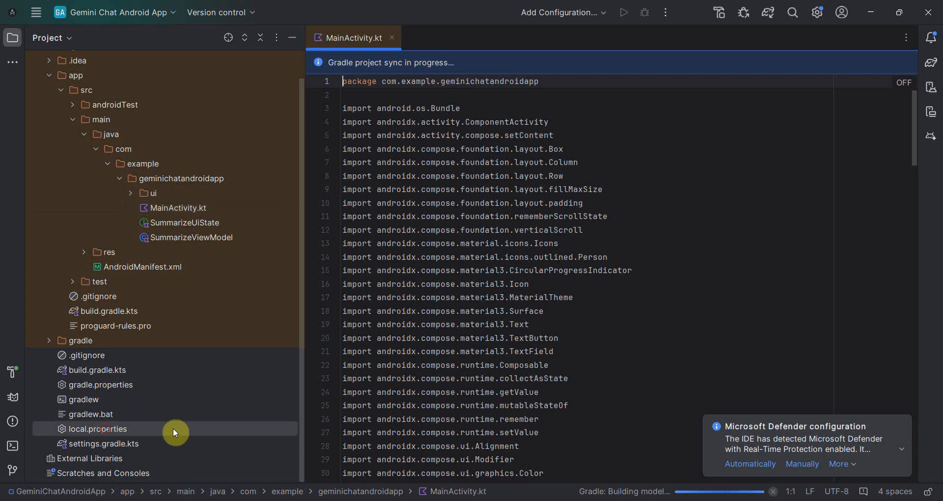
double_click(97, 429)
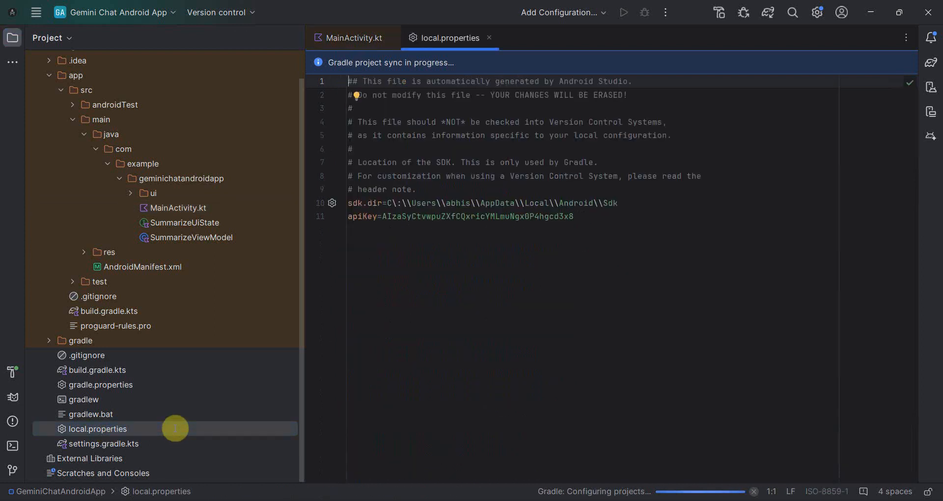
mouse_move(570, 225)
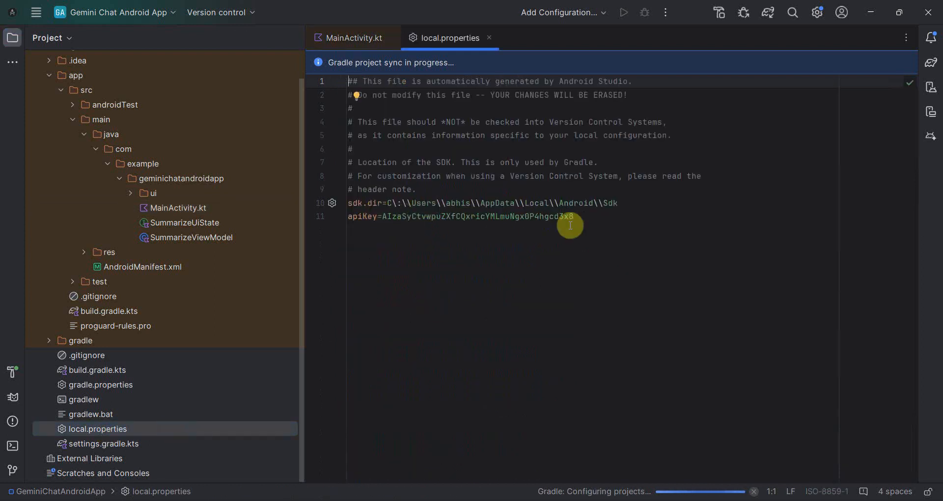
mouse_move(399, 230)
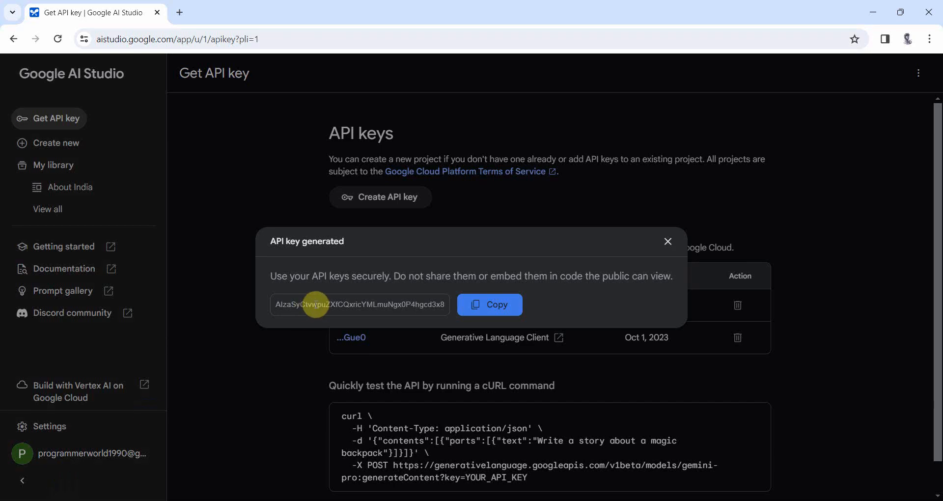
mouse_move(873, 12)
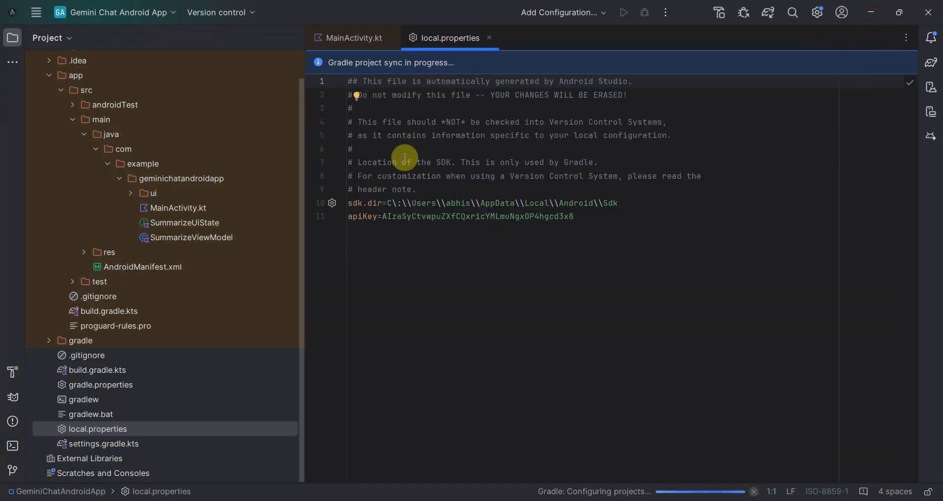
Step: Review SummarizeRoute in MainActivity.kt, widen the Project panel and re-expand the main folder
left_click(353, 38)
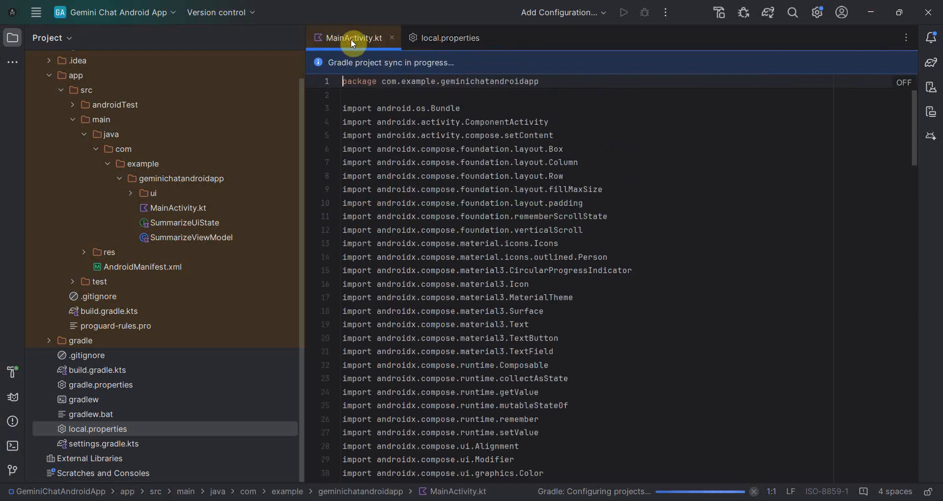
mouse_move(418, 257)
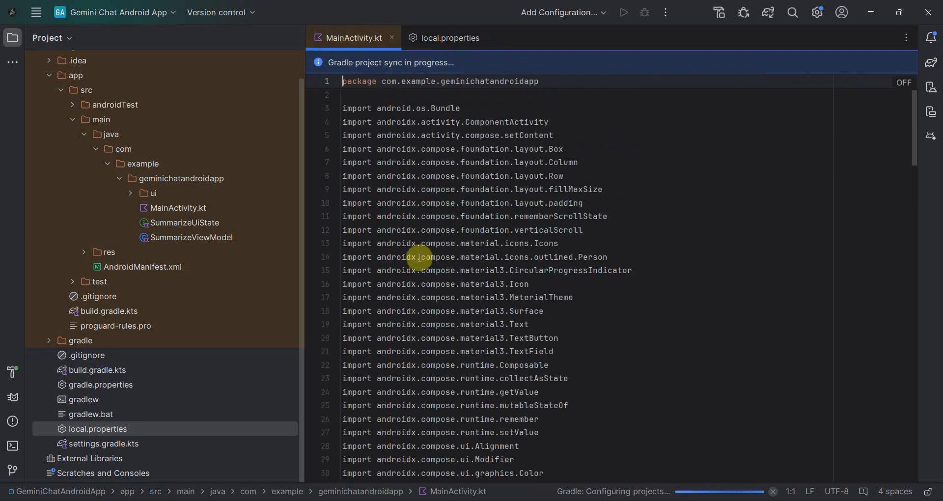
scroll("down", 3)
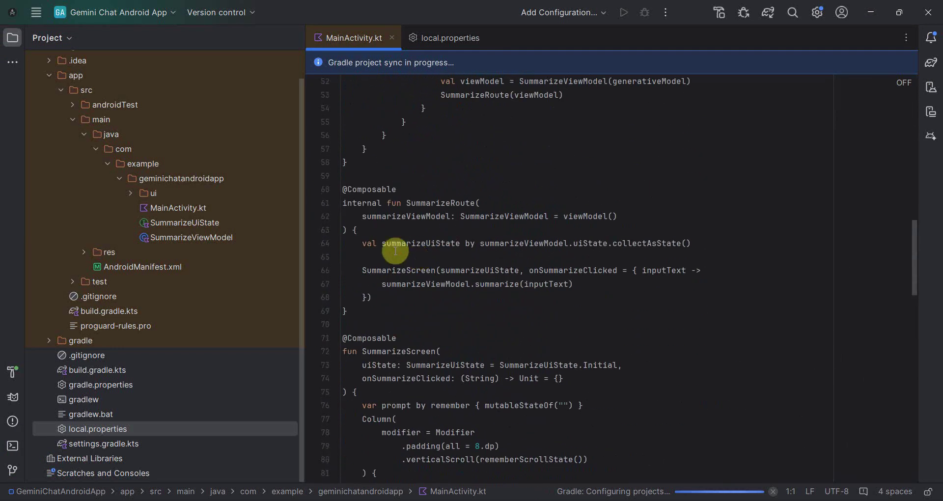
mouse_move(408, 306)
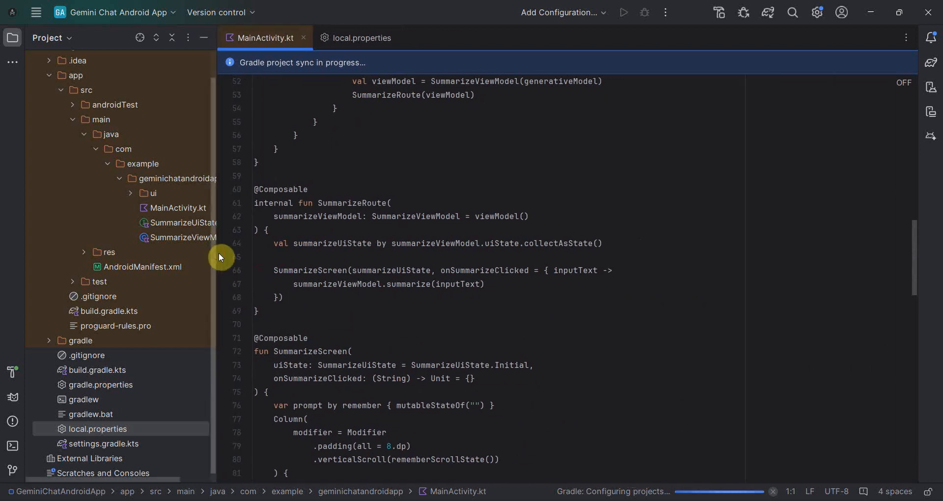
mouse_move(217, 262)
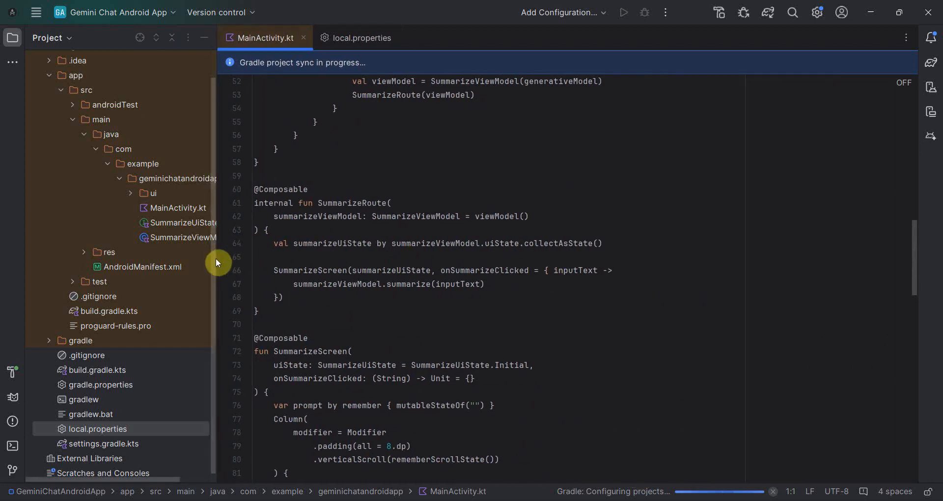
left_click_drag(225, 257, 321, 257)
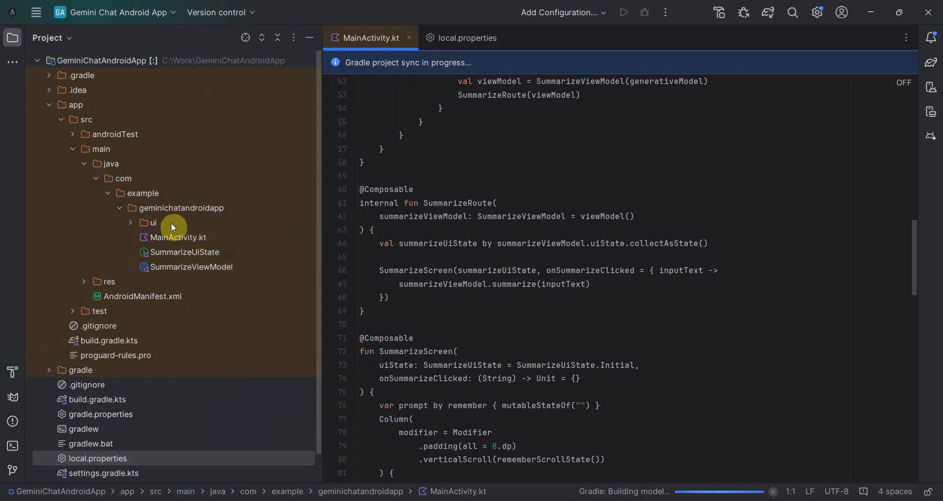
mouse_move(59, 119)
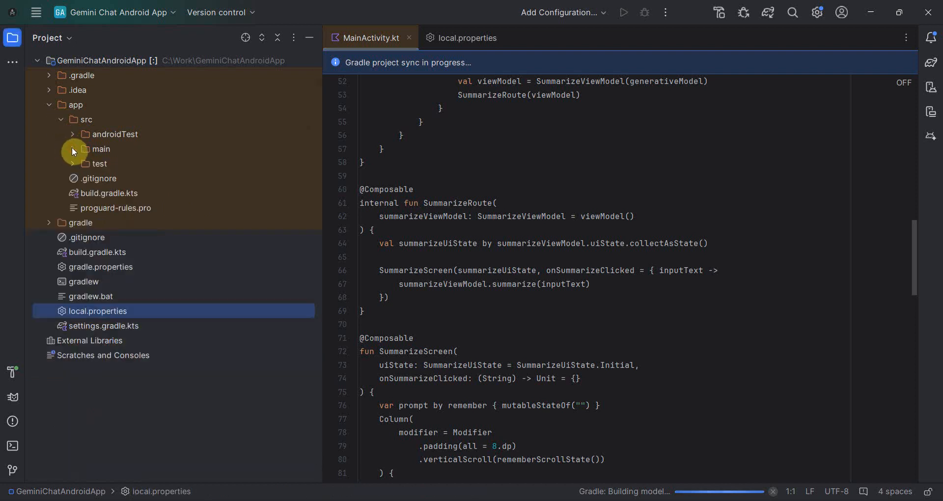
mouse_move(65, 143)
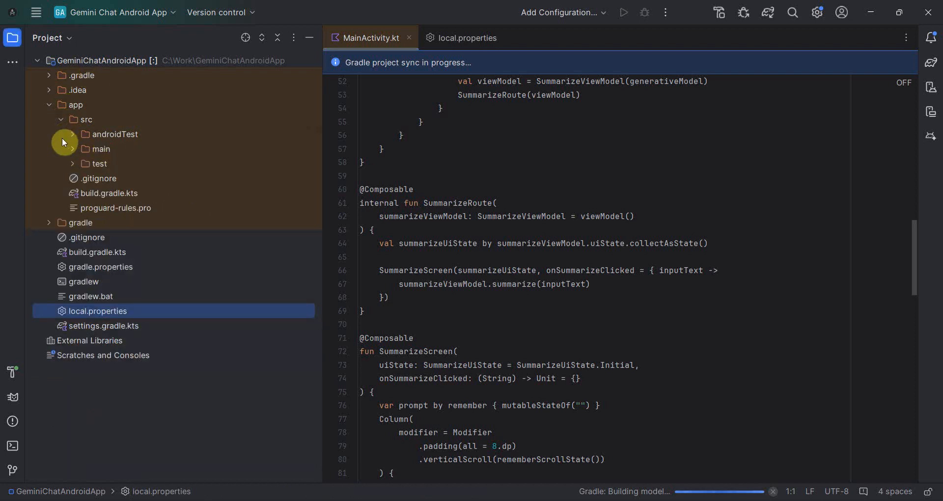
mouse_move(150, 138)
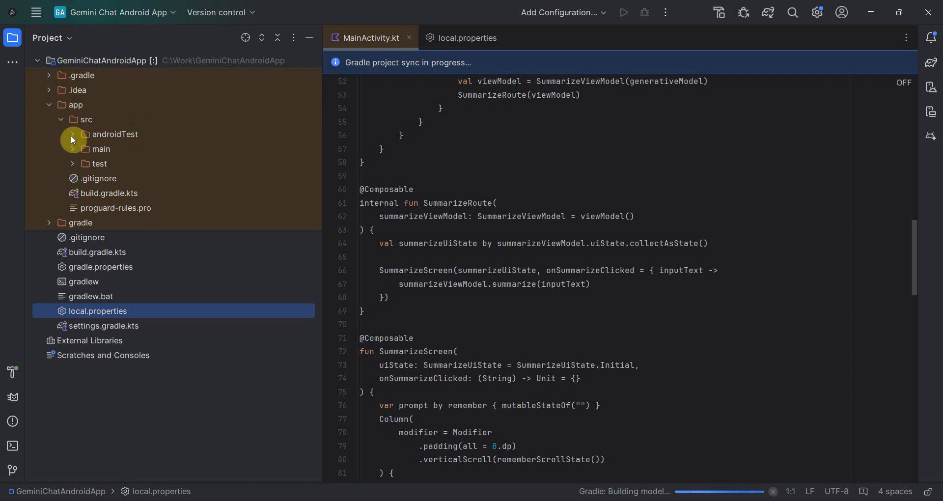
left_click(72, 148)
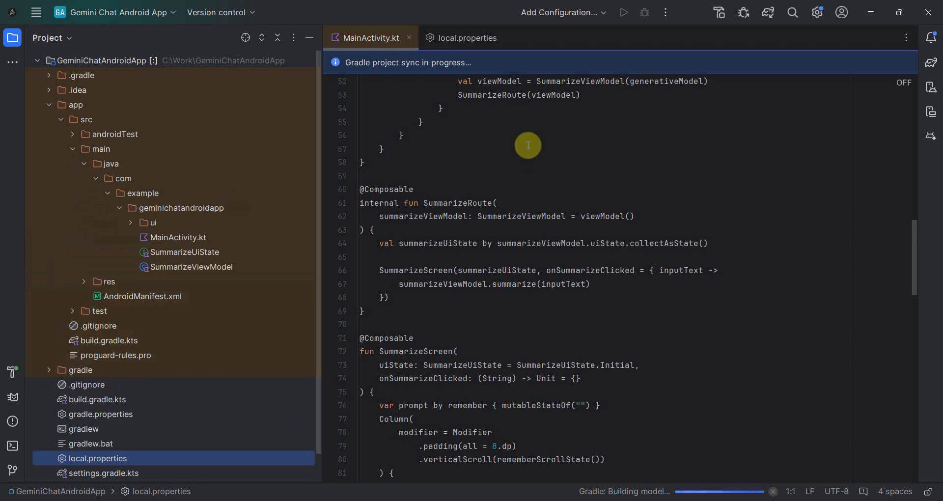
mouse_move(470, 170)
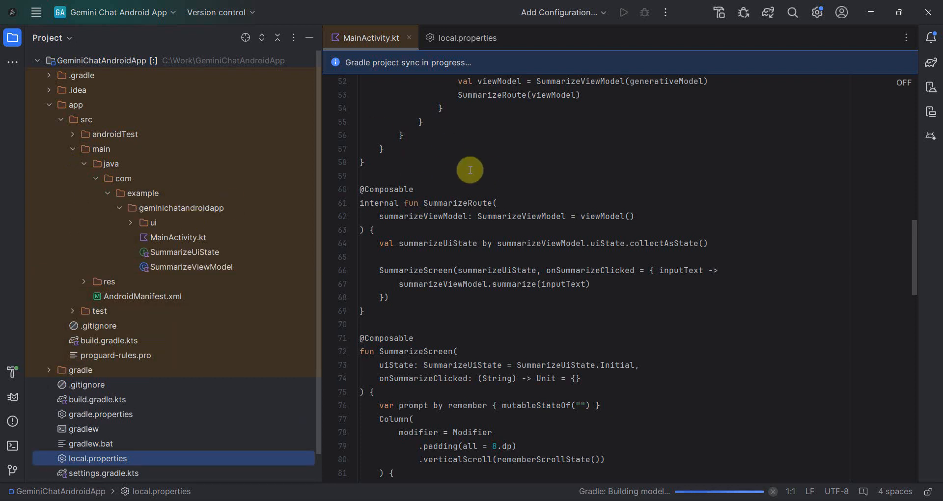
mouse_move(420, 219)
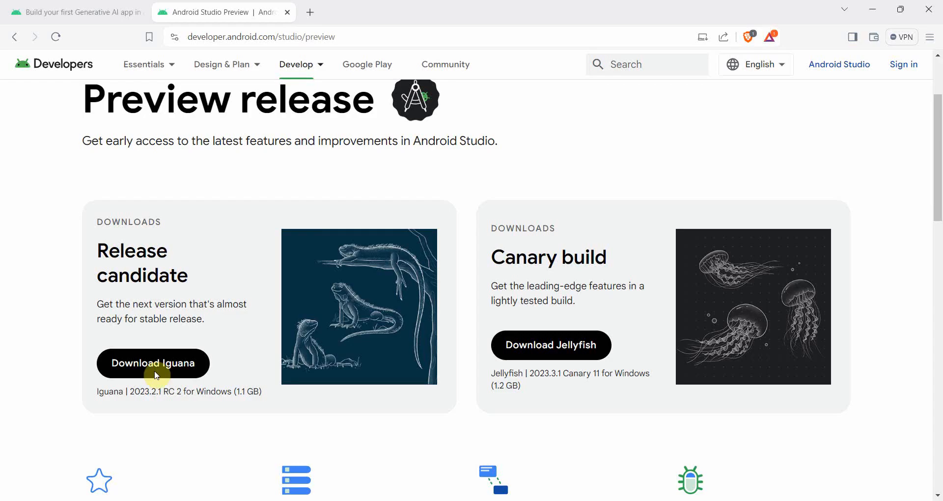
Step: Scroll the 'Build your first Generative AI app' guide down to its Next steps section
left_click(73, 12)
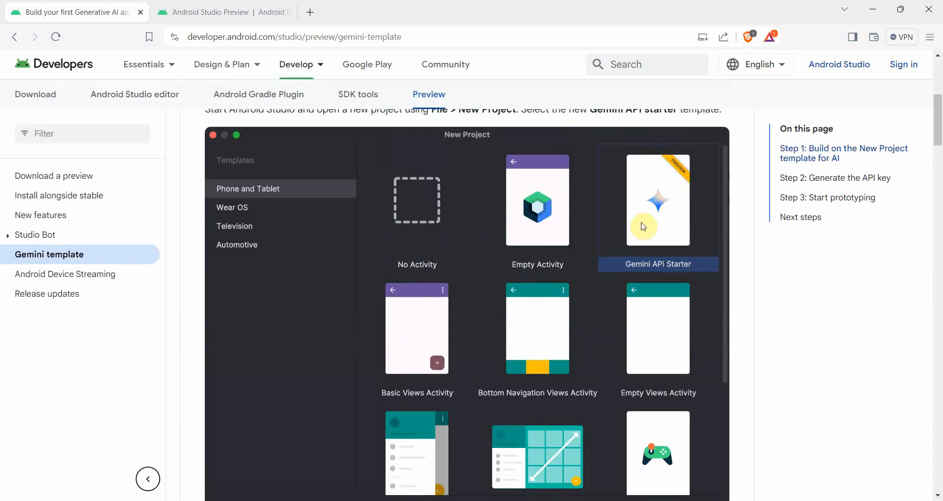
scroll("down", 3)
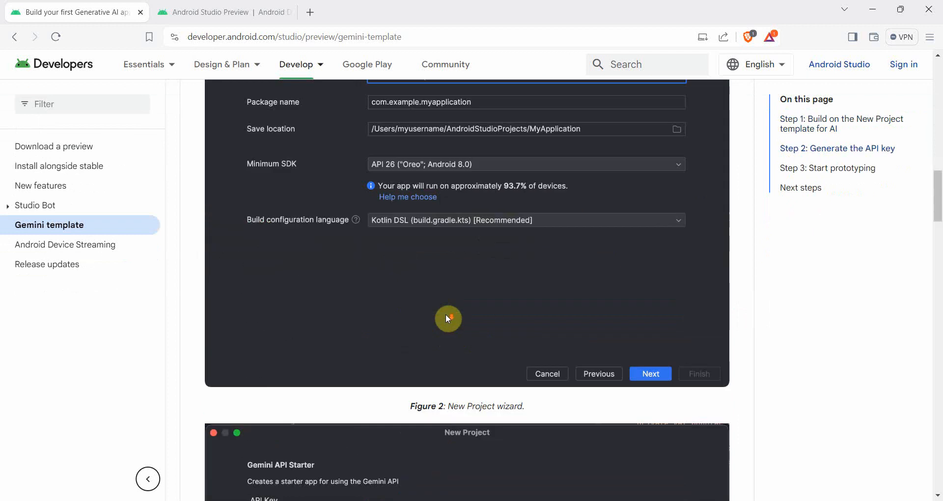
scroll("down", 3)
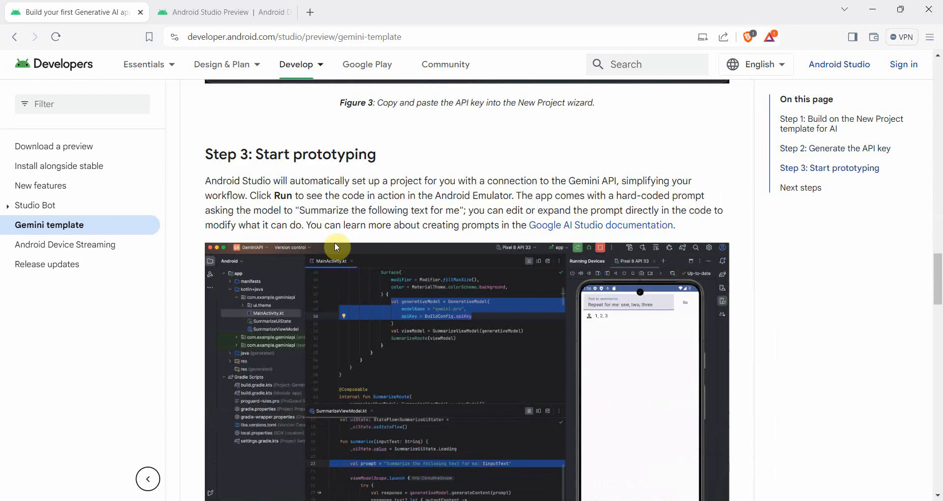
scroll("down", 3)
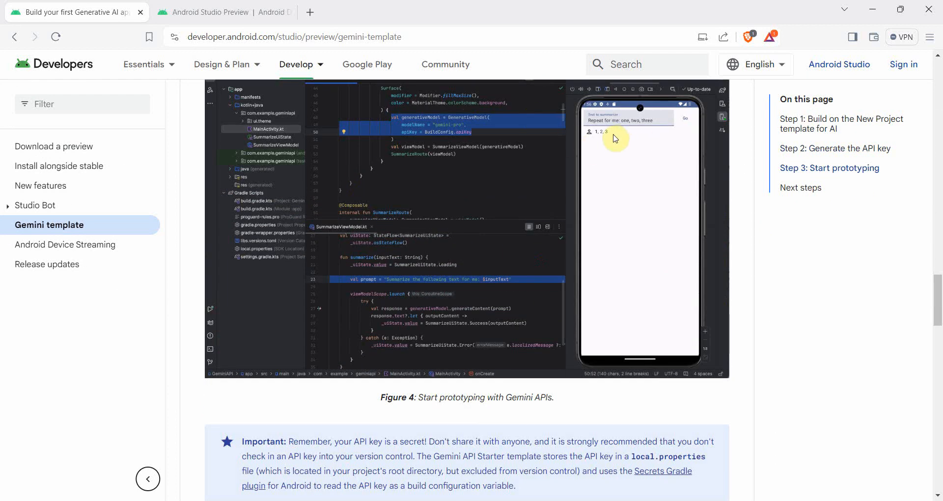
scroll("down", 3)
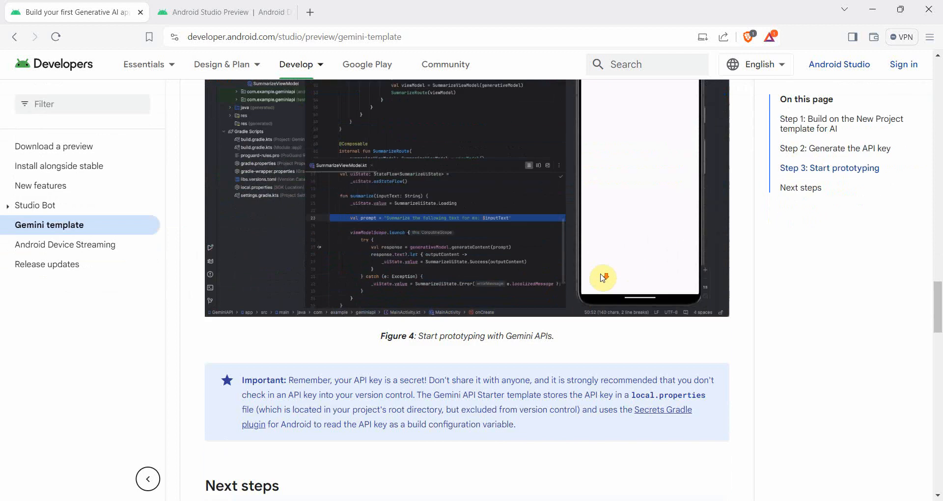
scroll("down", 3)
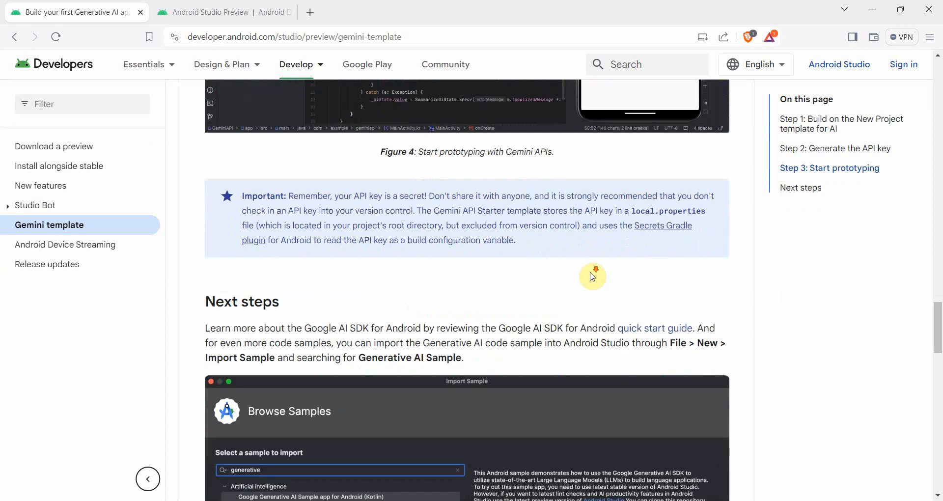
scroll("down", 3)
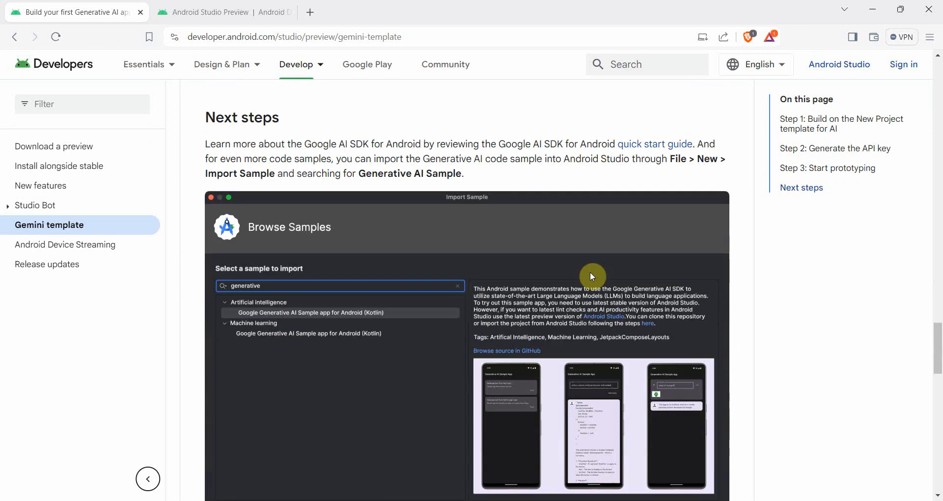
mouse_move(715, 177)
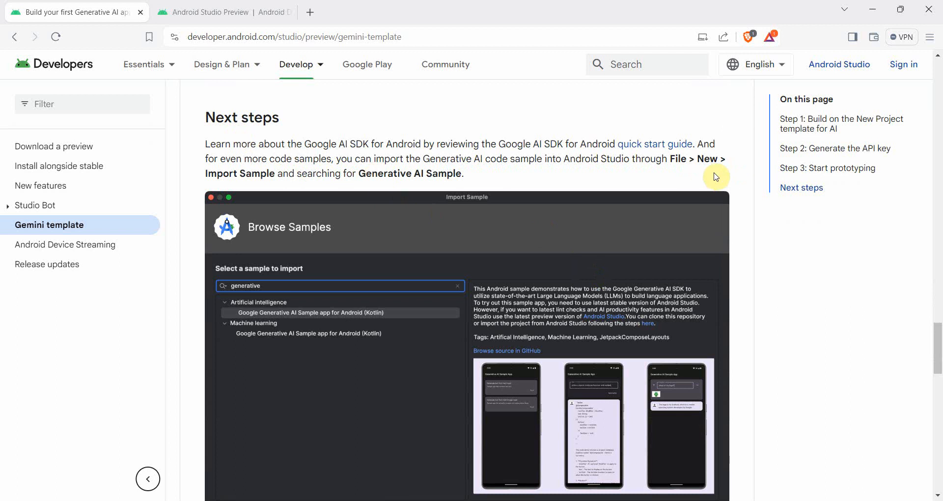
mouse_move(77, 383)
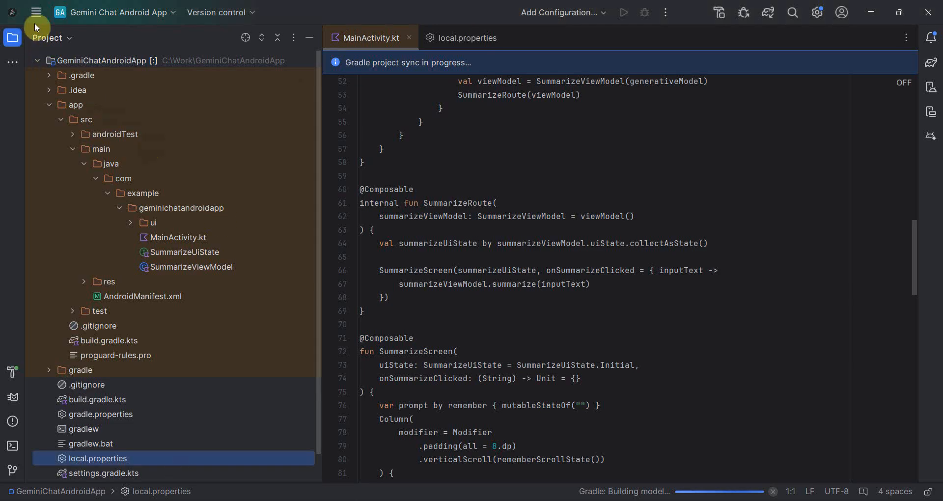
Step: Import the sample found by searching 'generative': Google Generative AI Sample for Android (Kotlin)
left_click(37, 12)
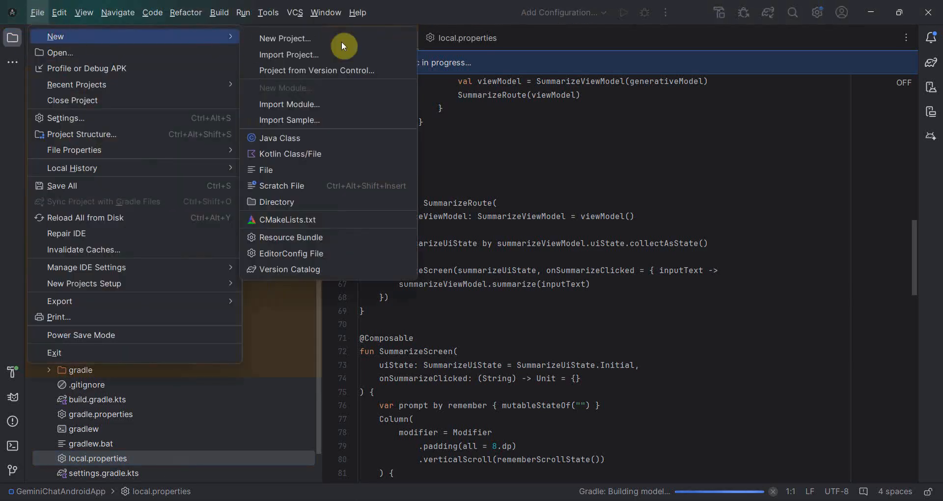
left_click(290, 119)
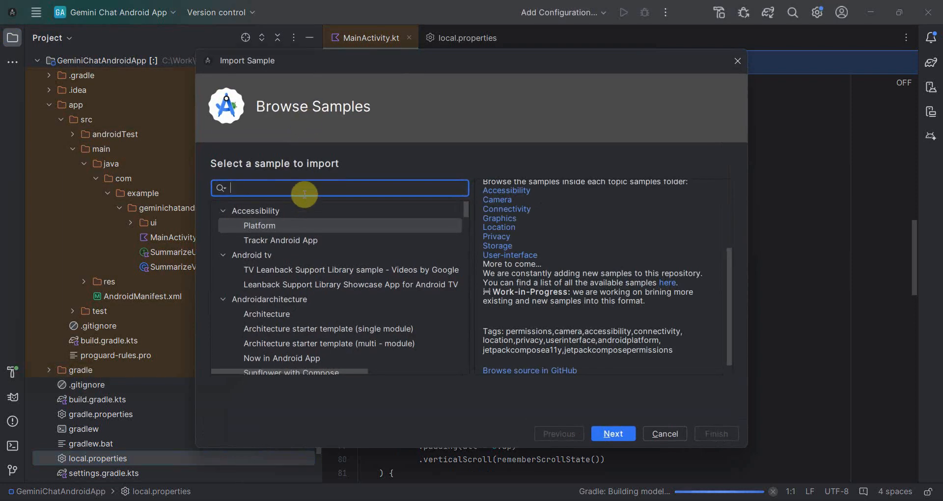
type("generat")
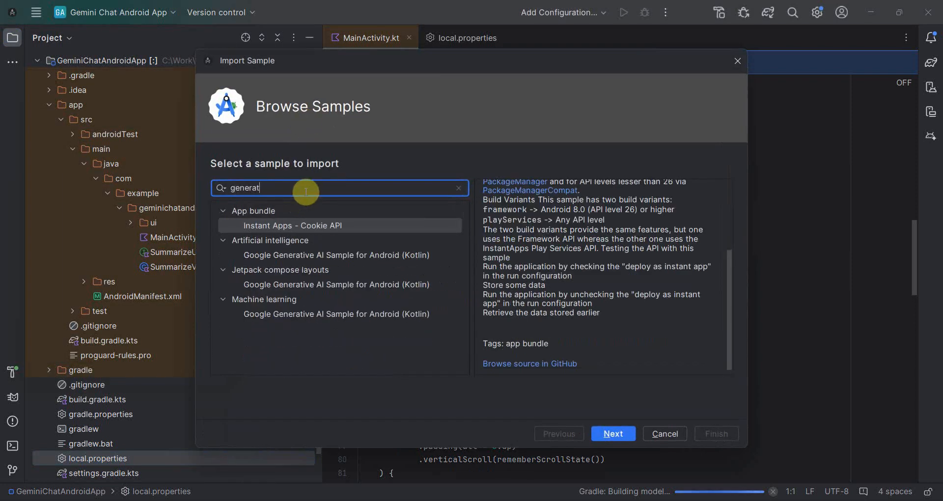
type("ive")
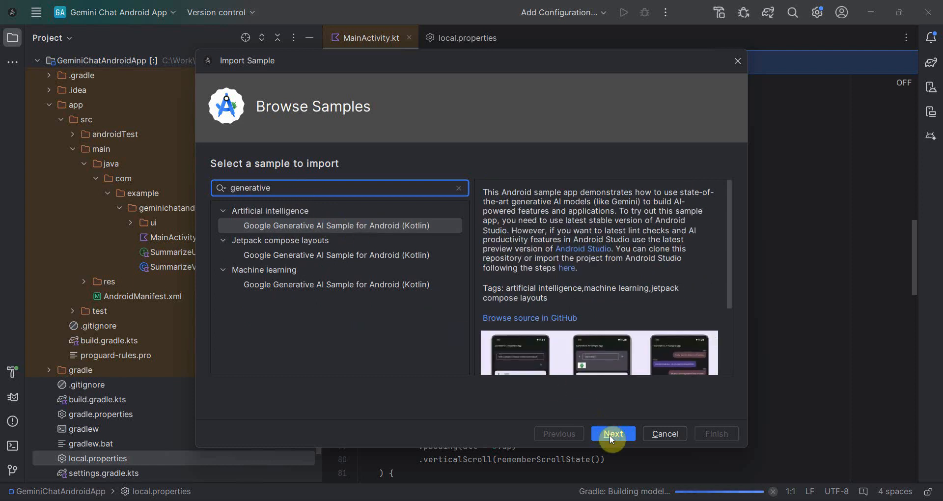
left_click(613, 434)
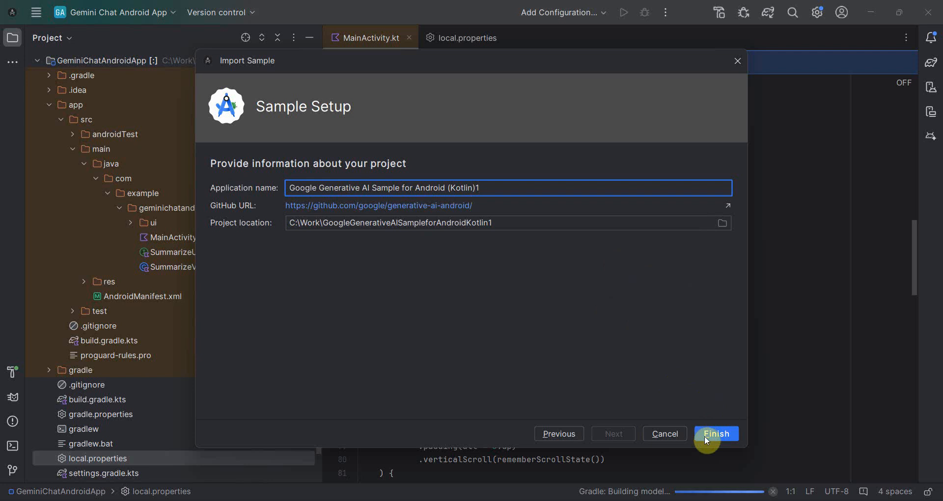
left_click(716, 433)
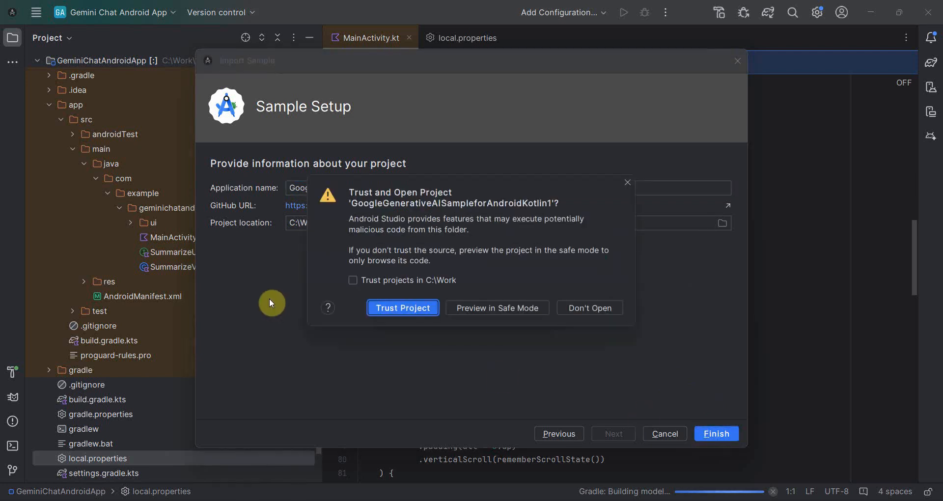
mouse_move(473, 233)
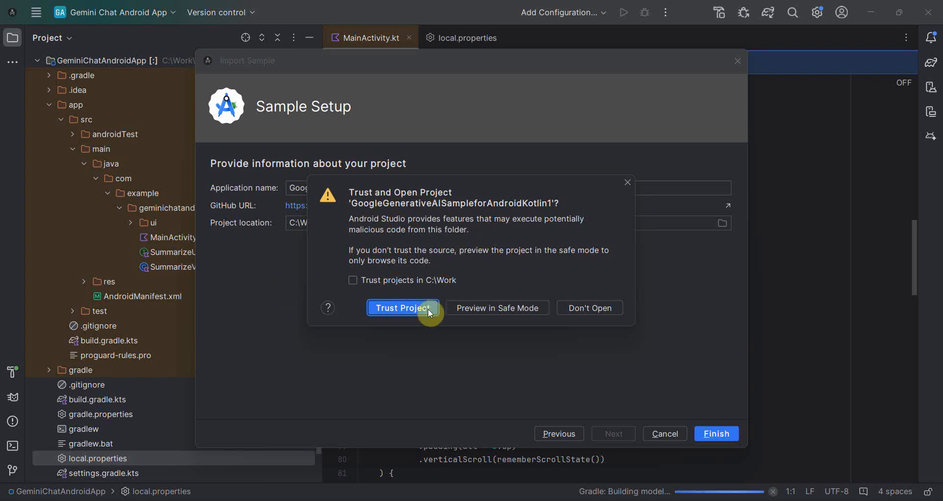
Step: Trust GoogleGenerativeAISampleforAndroidKotlin1 so it opens with its README
left_click(401, 308)
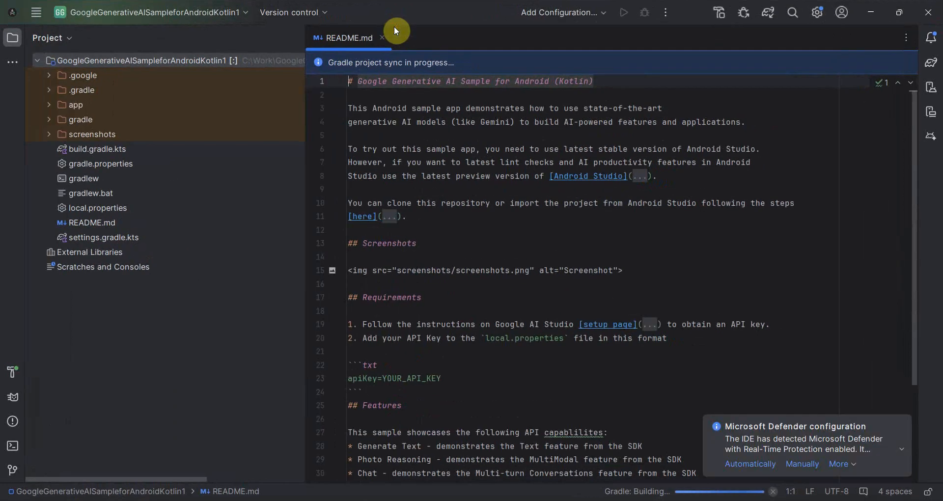
mouse_move(482, 293)
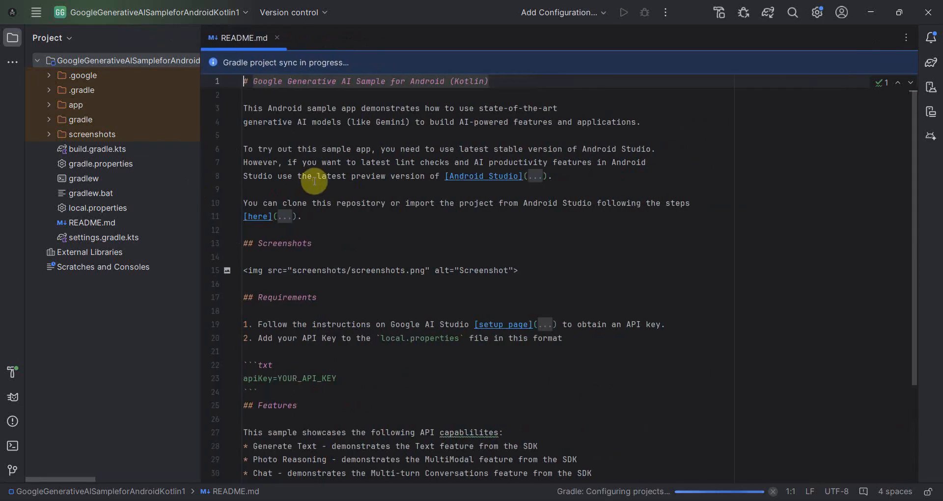
mouse_move(531, 402)
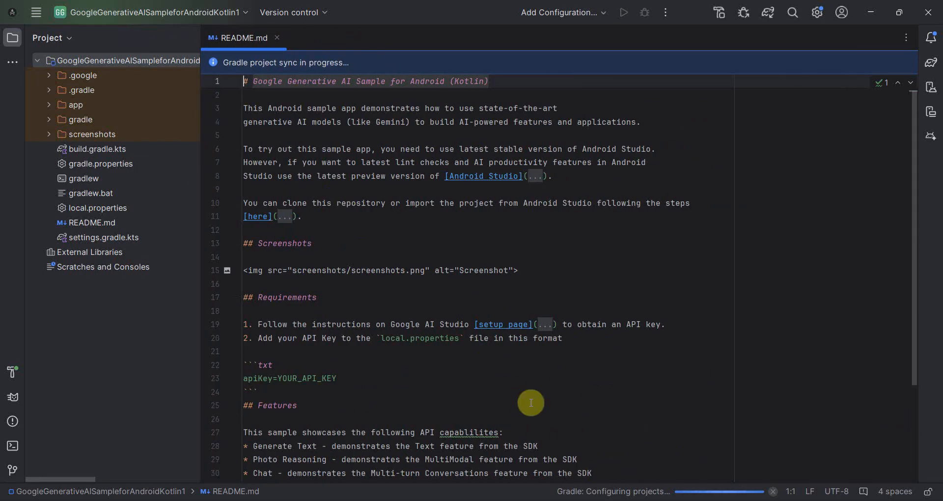
mouse_move(534, 398)
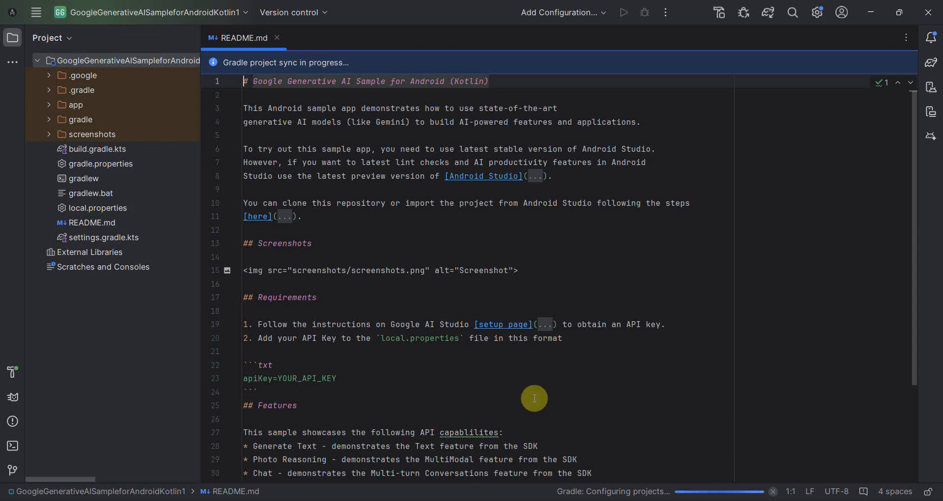
mouse_move(40, 105)
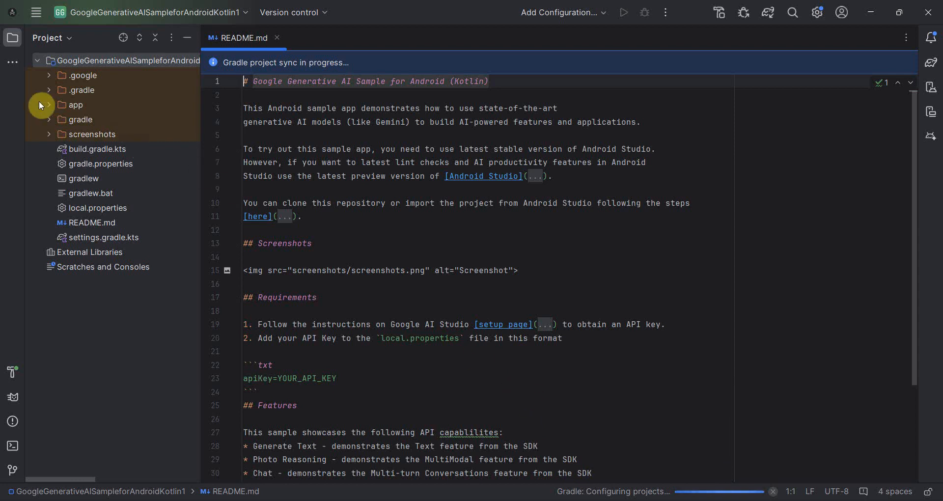
Step: Expand the app folder and scroll README.md's requirements and features during Gradle sync
left_click(75, 105)
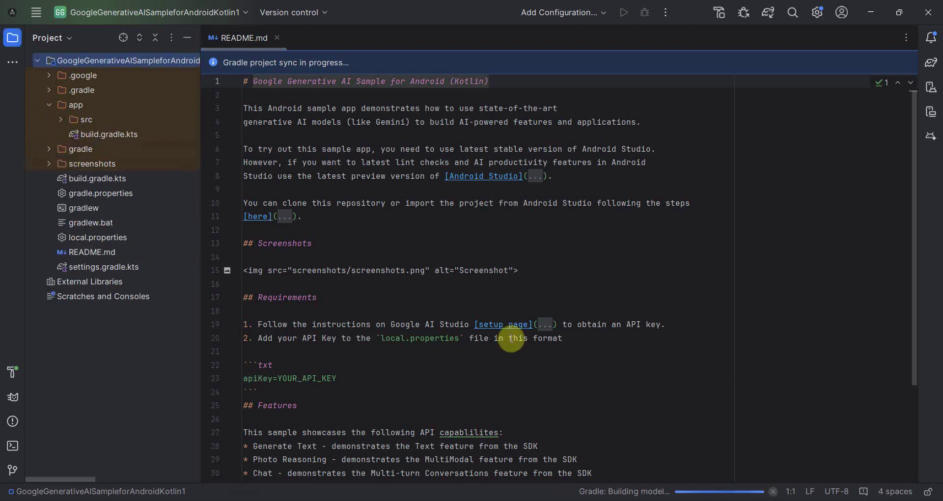
mouse_move(428, 295)
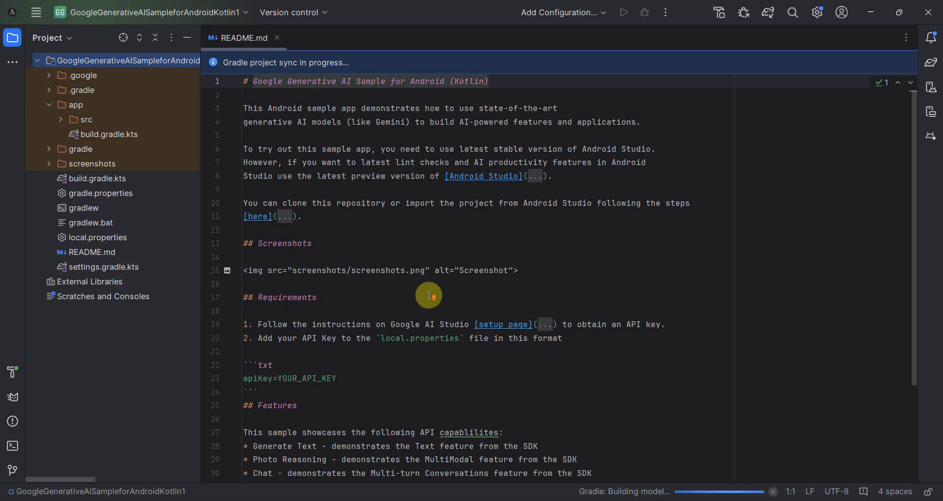
scroll("down", 3)
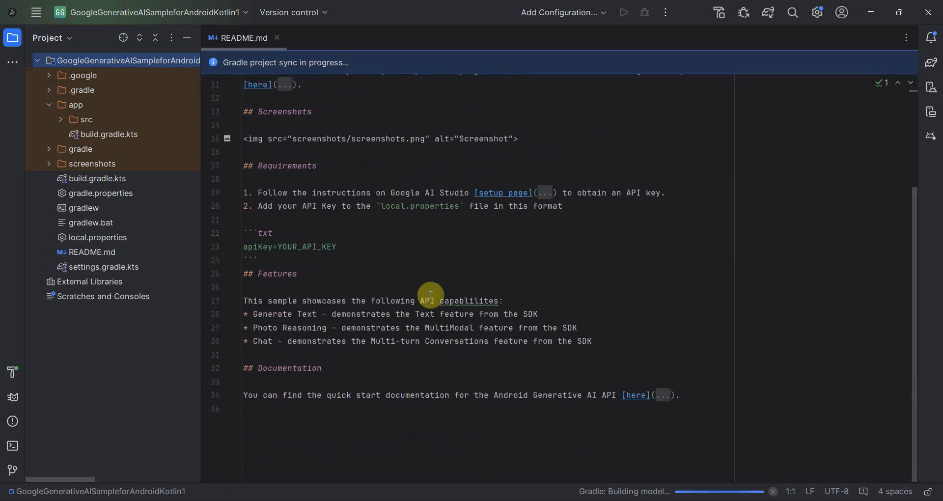
mouse_move(305, 307)
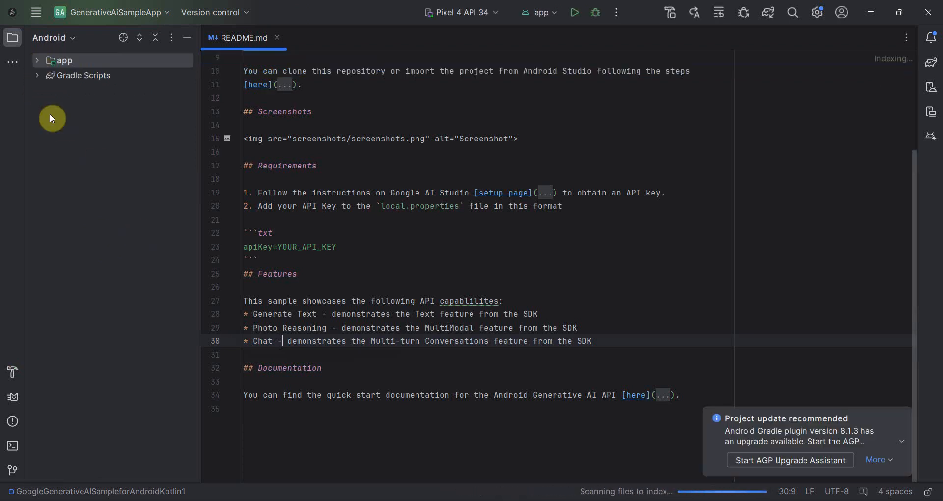
Step: Add the README's apiKey=YOUR_API_KEY line to local.properties and select the placeholder
left_click(35, 75)
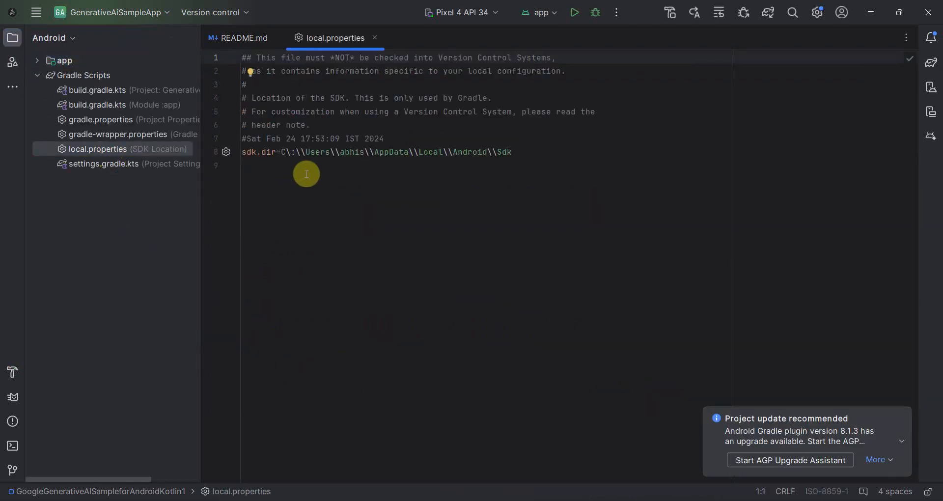
mouse_move(487, 174)
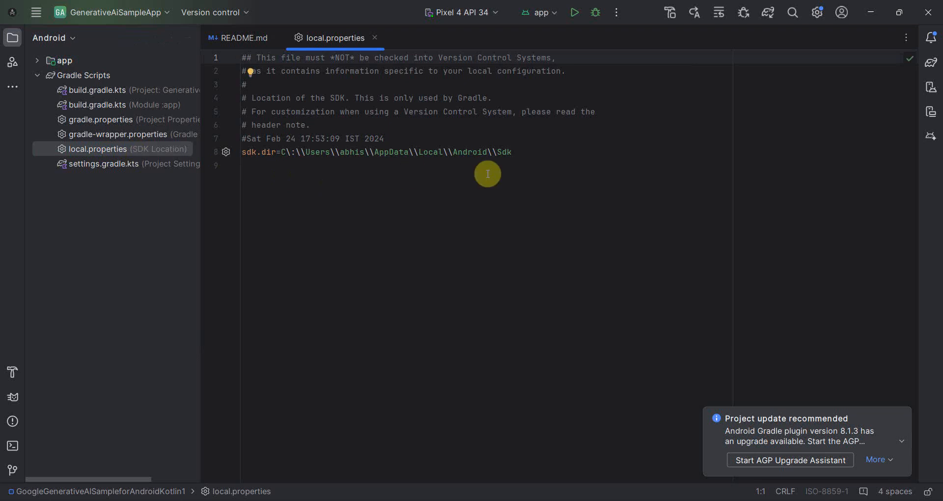
mouse_move(276, 165)
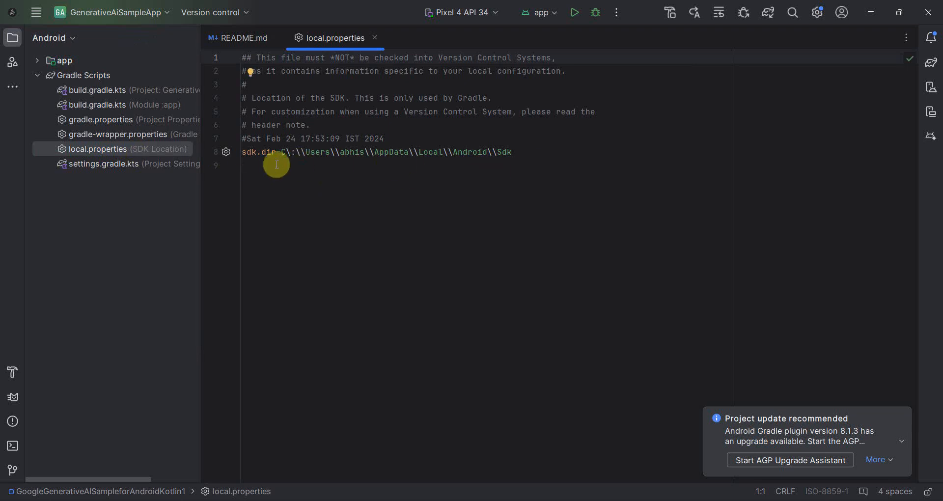
mouse_move(163, 66)
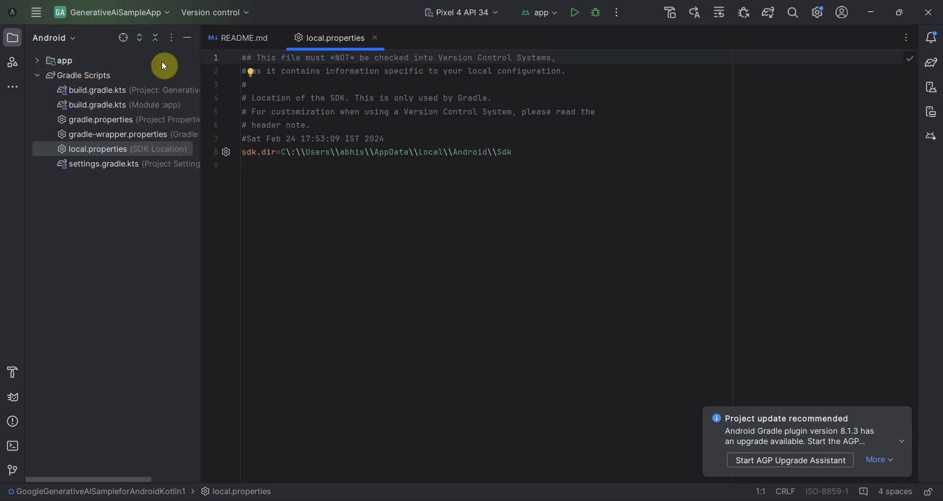
left_click(242, 38)
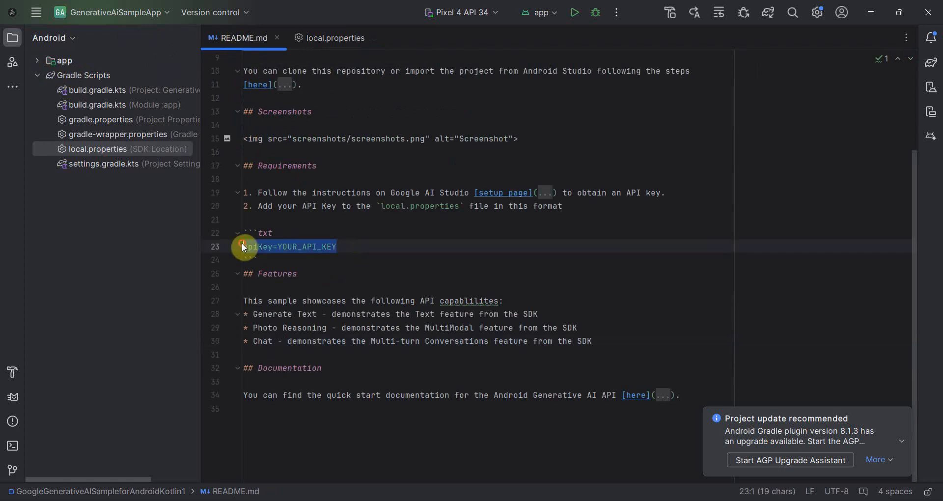
left_click(335, 38)
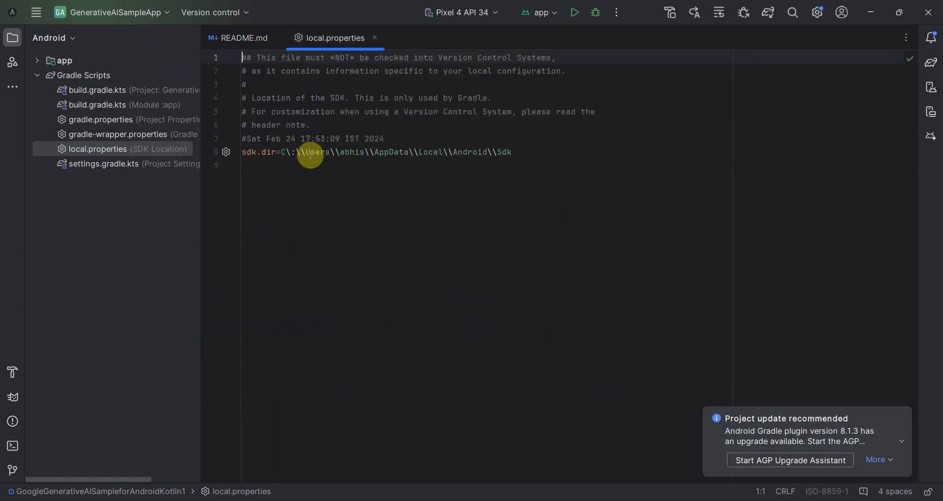
type("apiKey=YOUR_API_KEY")
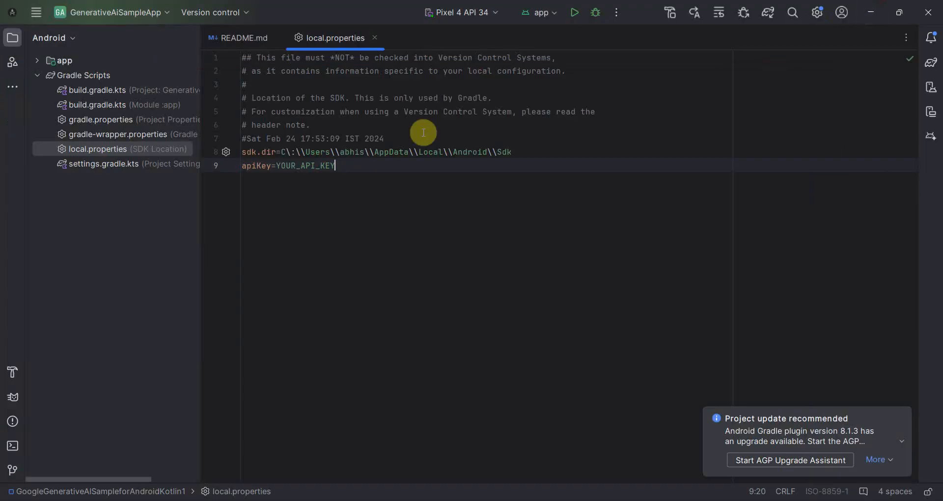
double_click(306, 166)
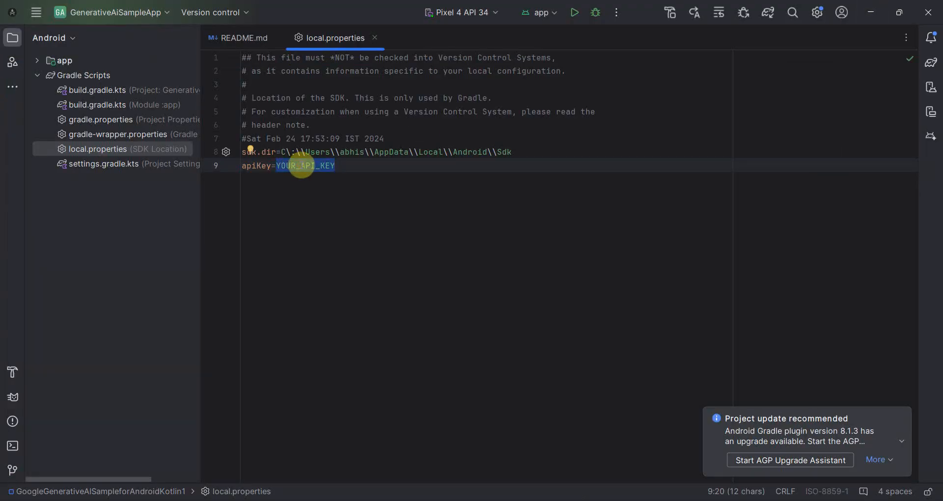
left_click(243, 37)
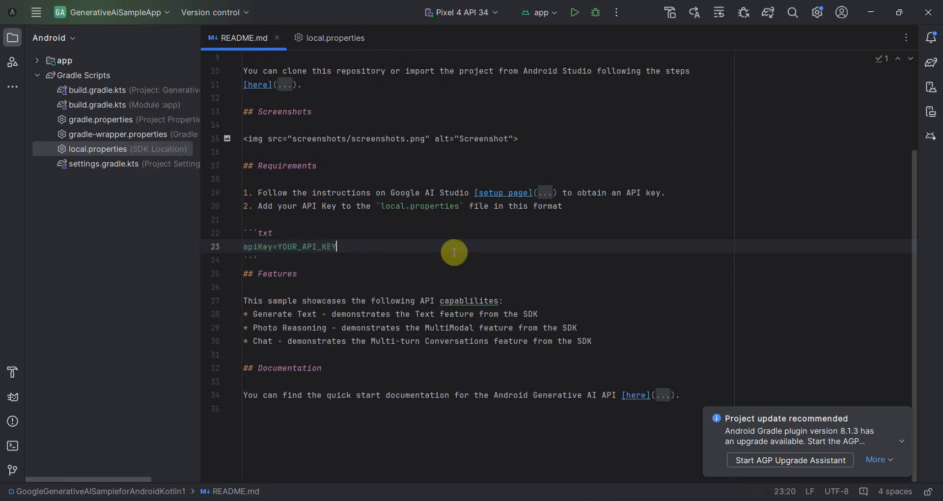
Step: Start building the app and expand the app module down to the chat package
left_click(573, 12)
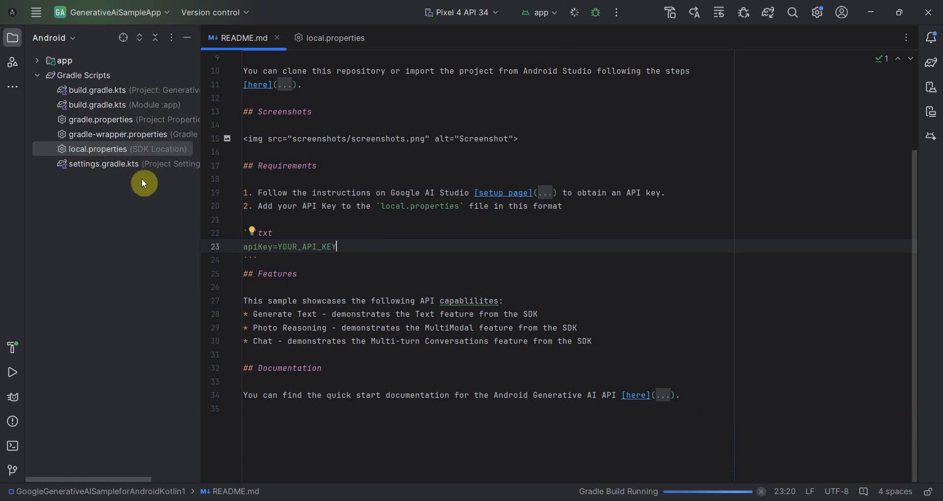
mouse_move(487, 79)
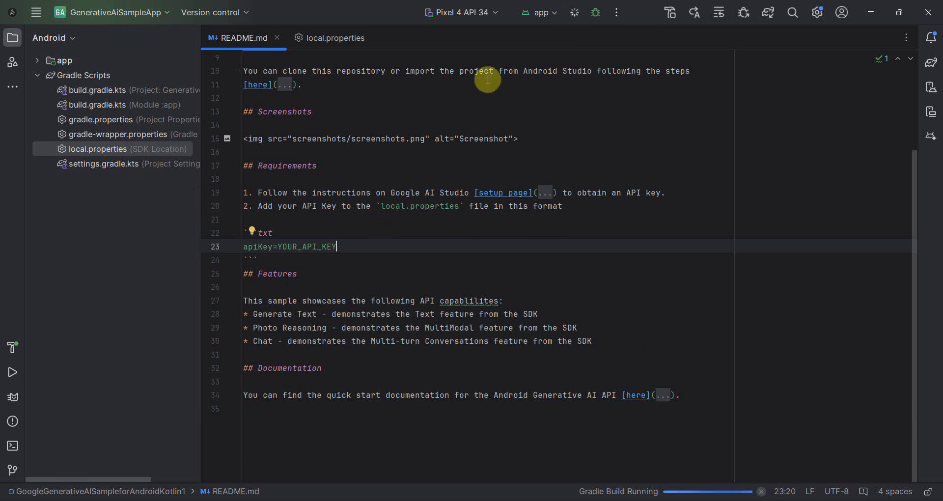
mouse_move(33, 62)
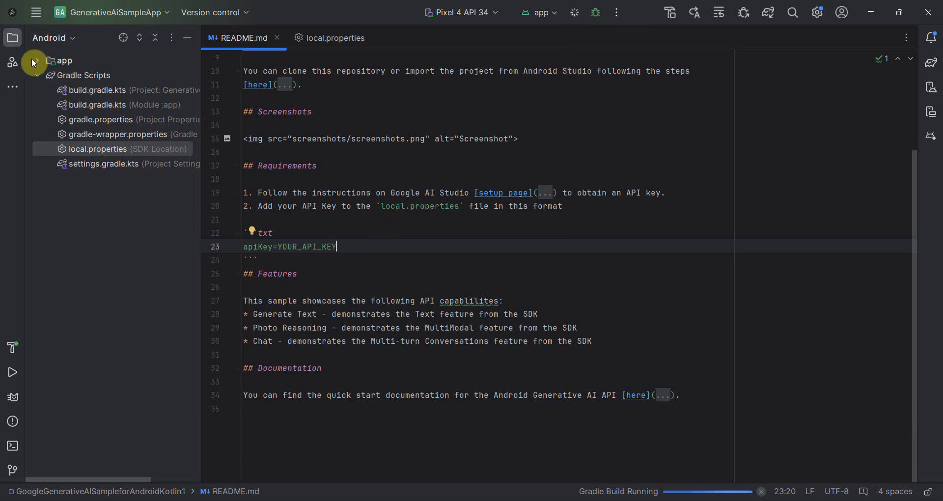
left_click(37, 60)
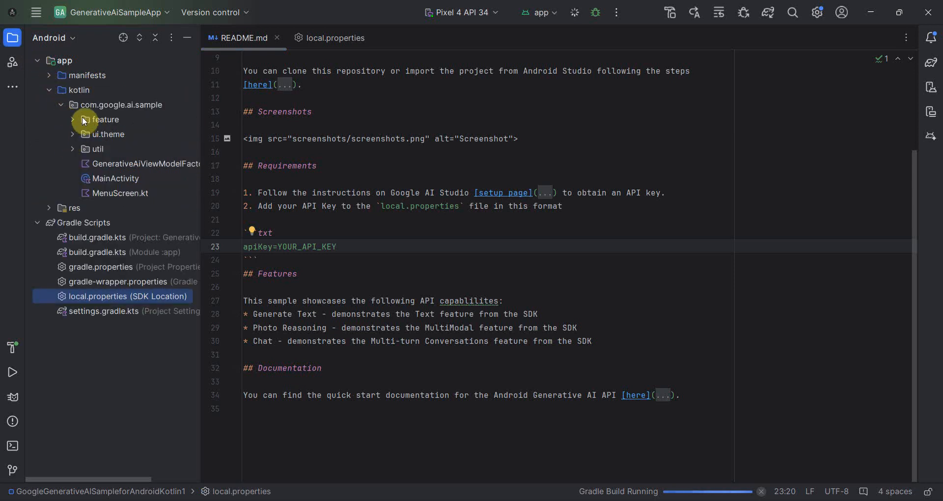
left_click(83, 119)
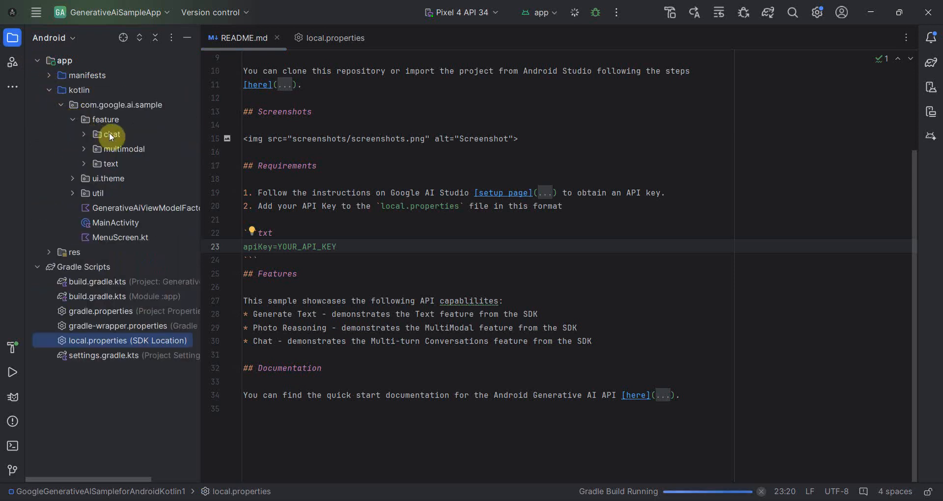
mouse_move(123, 148)
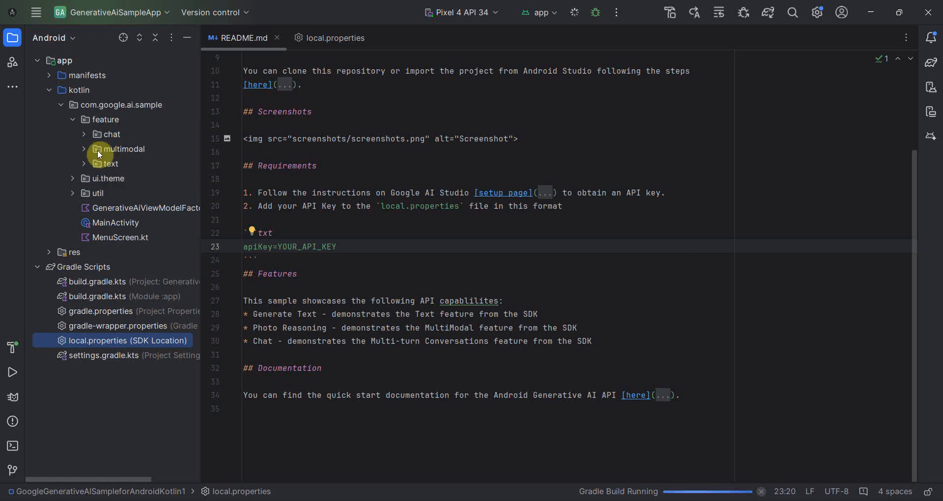
left_click(111, 134)
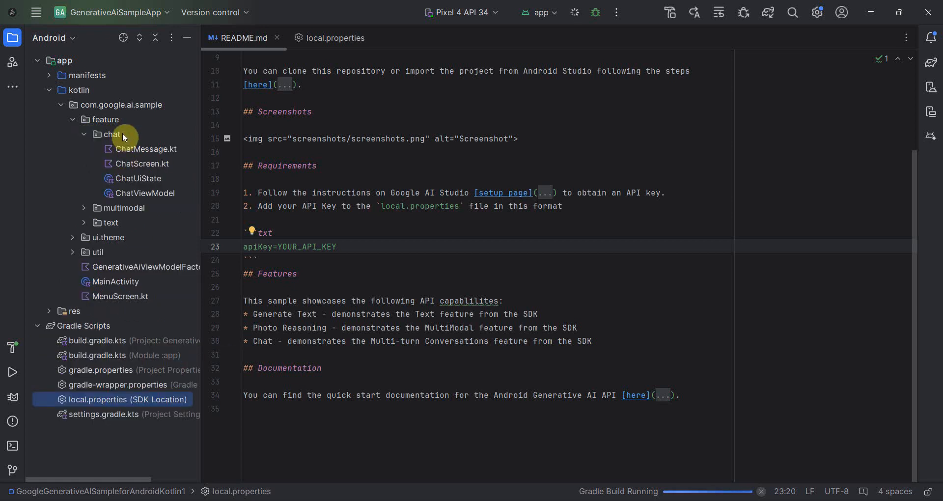
left_click(139, 179)
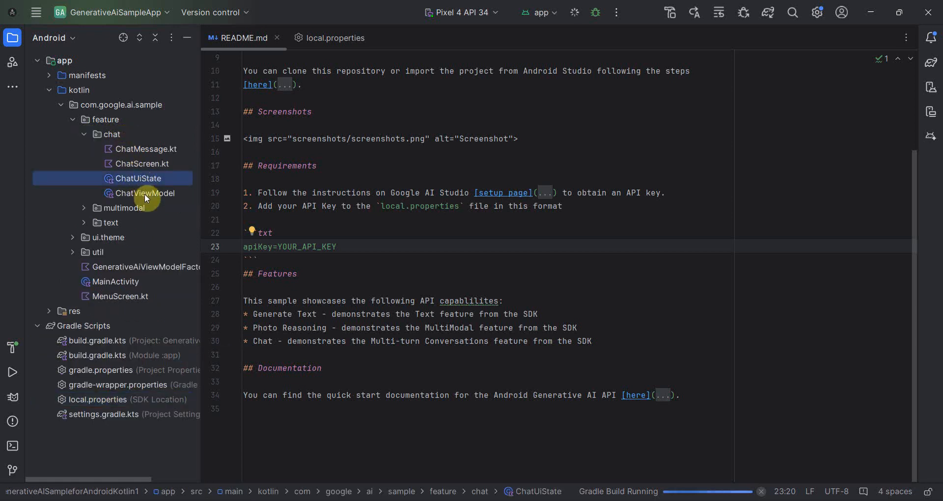
mouse_move(147, 151)
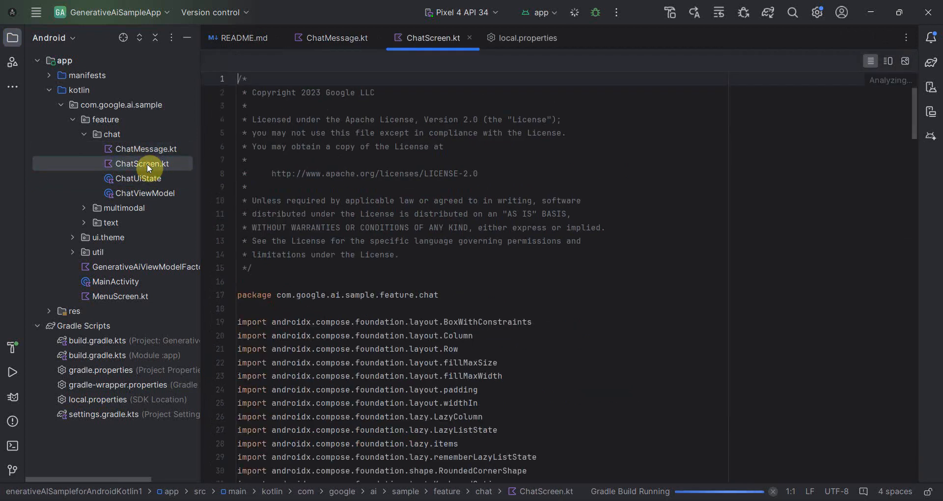
Step: Look through the ChatMessage.kt and ChatScreen.kt sources
left_click(336, 38)
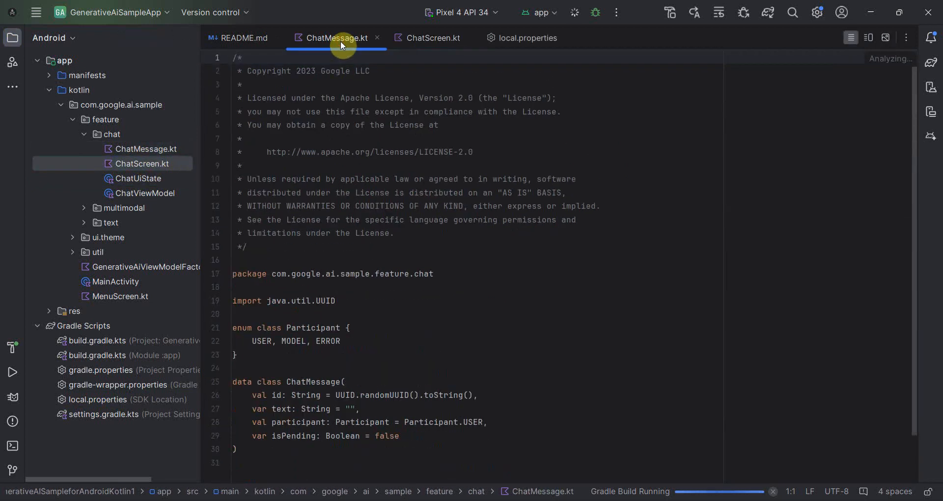
left_click(431, 37)
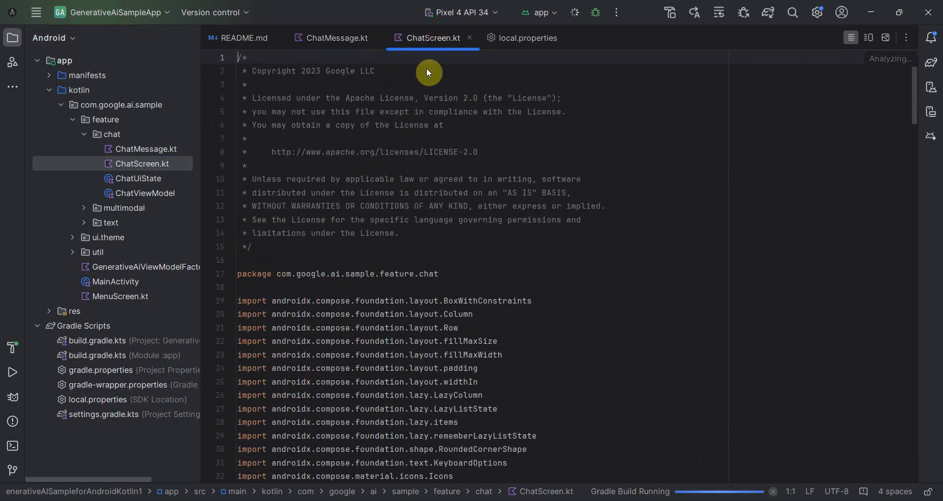
scroll("down", 3)
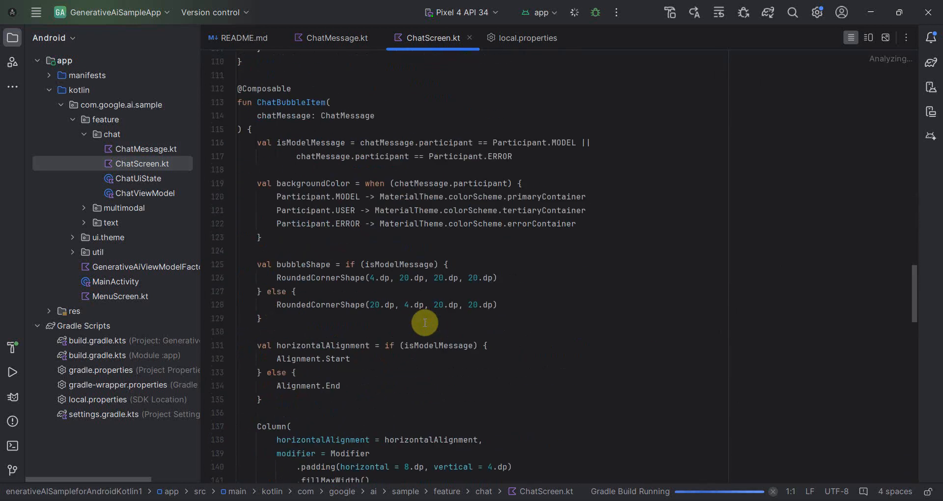
scroll("down", 3)
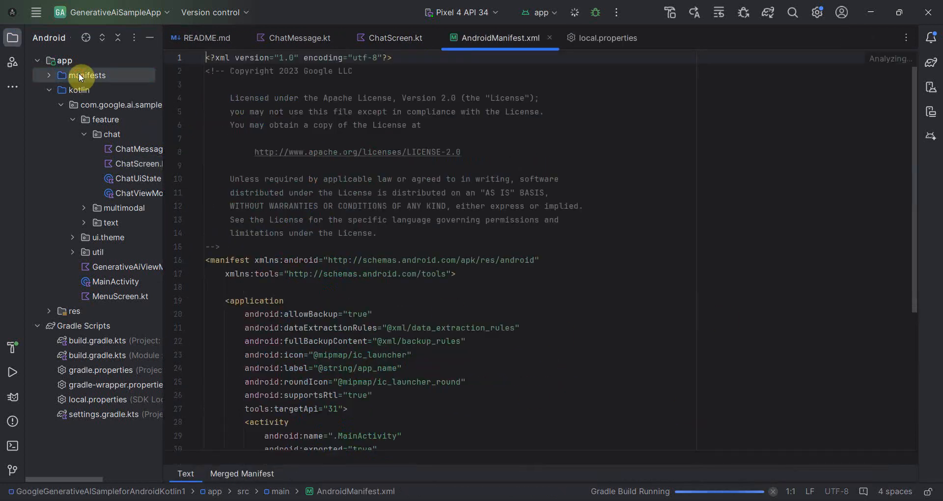
Step: Review the manifest's Generative AI Sample App label, then return to ChatScreen.kt's MessageInput code
scroll("down", 3)
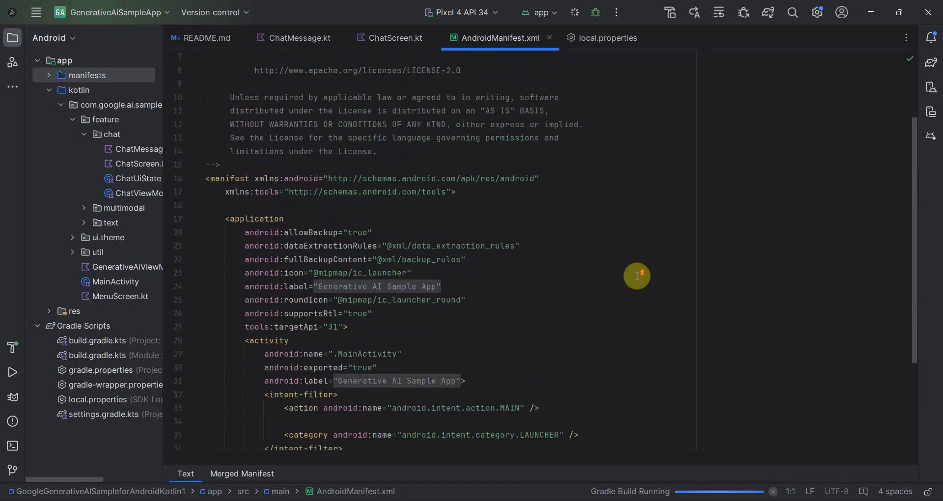
scroll("up", 3)
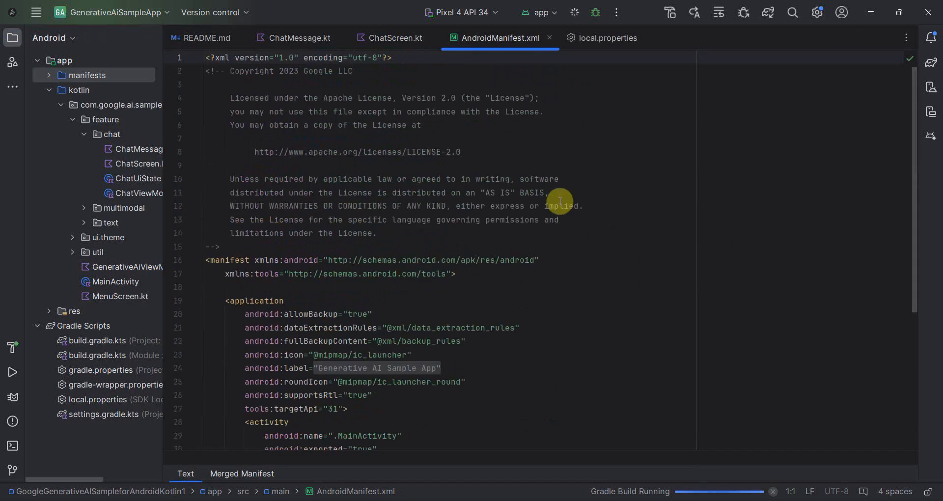
left_click(395, 38)
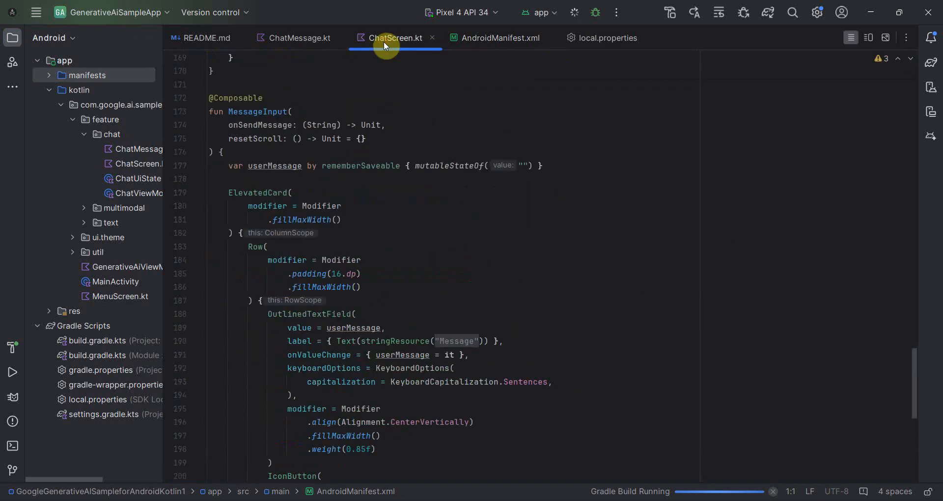
mouse_move(295, 38)
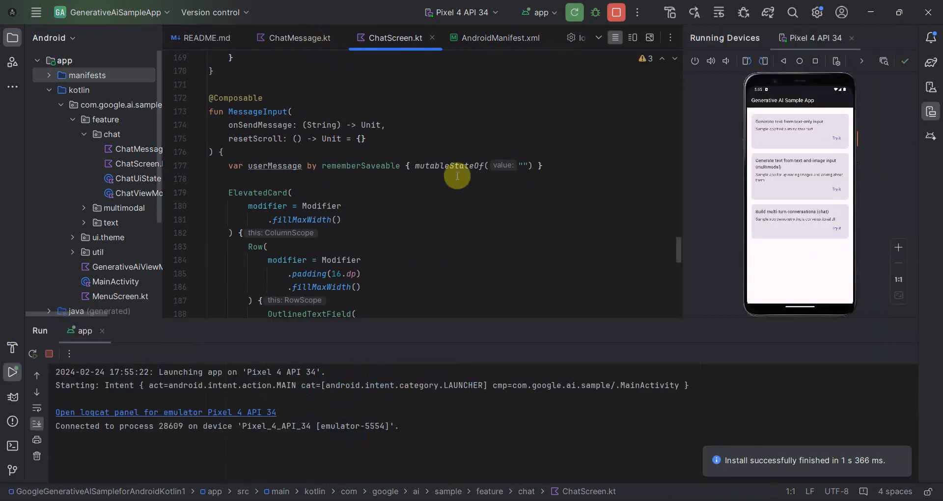
mouse_move(932, 347)
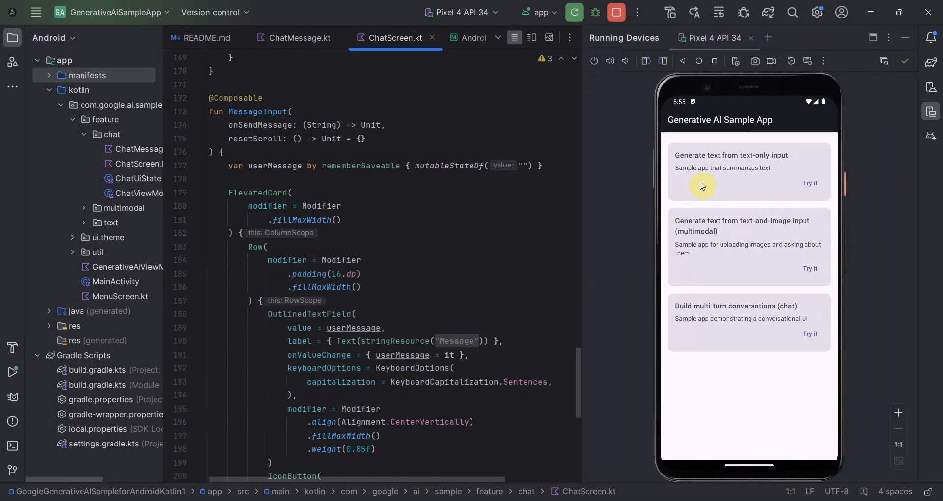
mouse_move(710, 305)
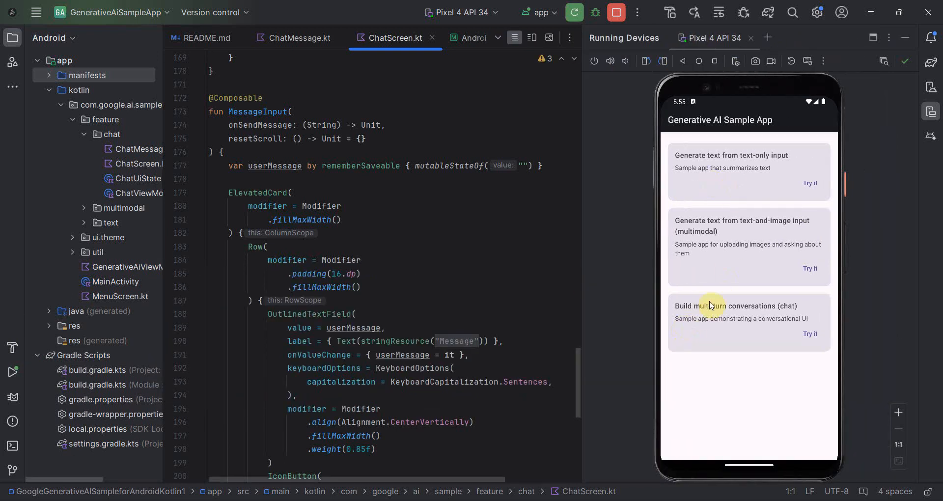
mouse_move(722, 313)
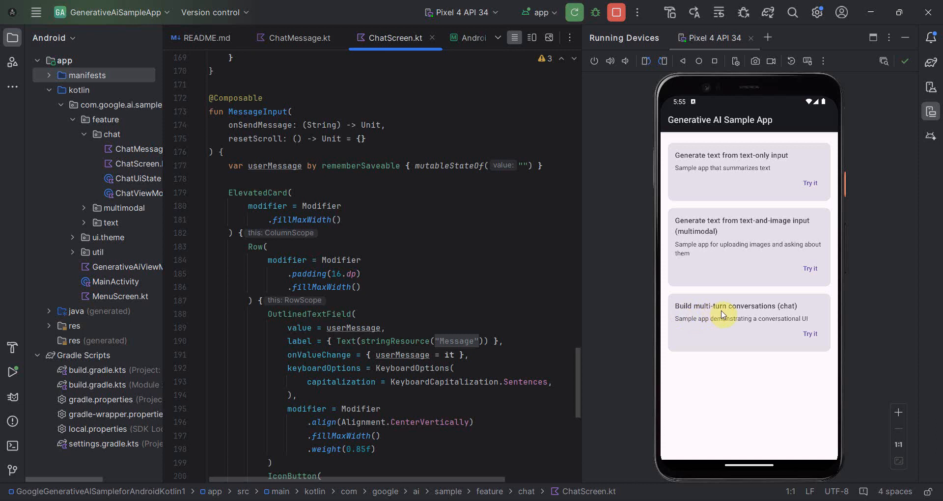
mouse_move(724, 338)
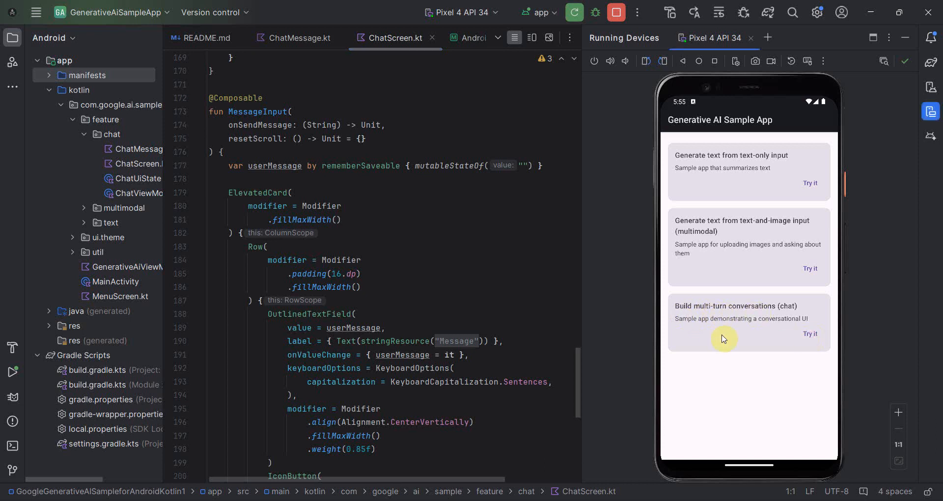
Step: Launch the multi-turn conversations chat sample in the running Pixel 4 emulator app
left_click(809, 334)
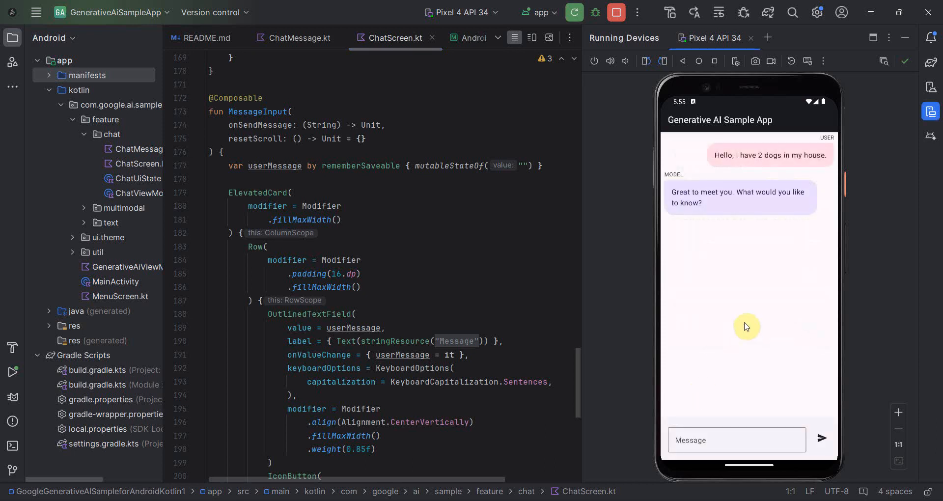
mouse_move(728, 180)
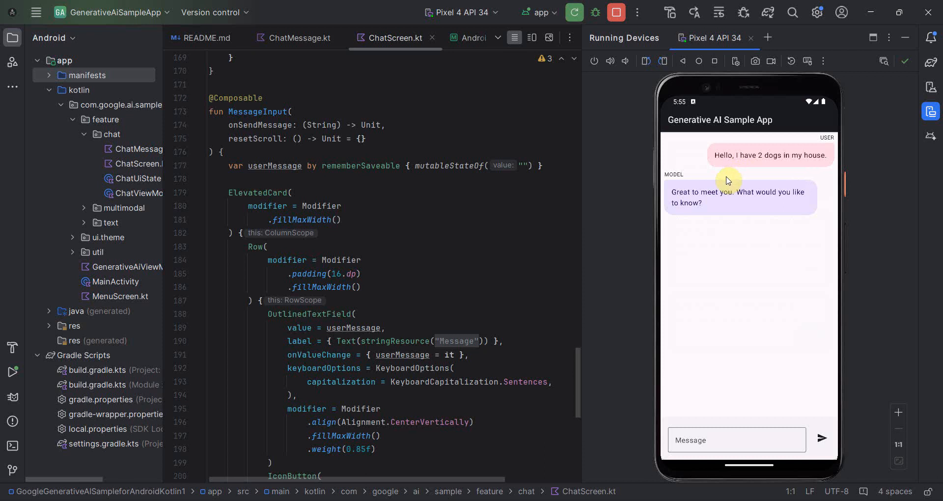
mouse_move(806, 220)
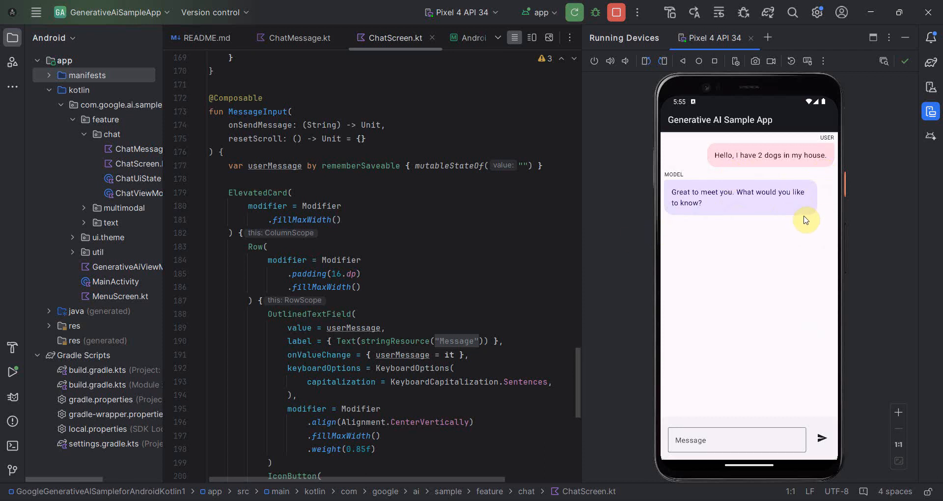
mouse_move(776, 167)
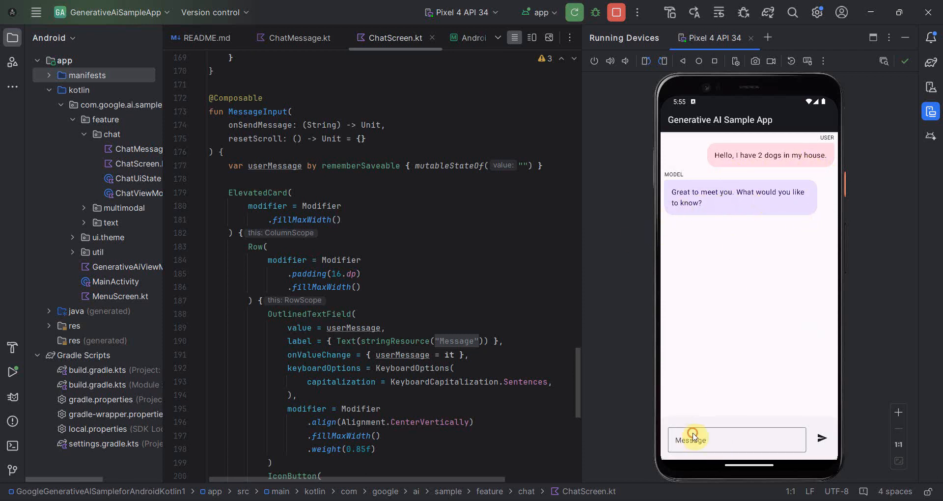
Step: Send 'How many dogs do I have in total?' and get the answer of 2 dogs
left_click(693, 439)
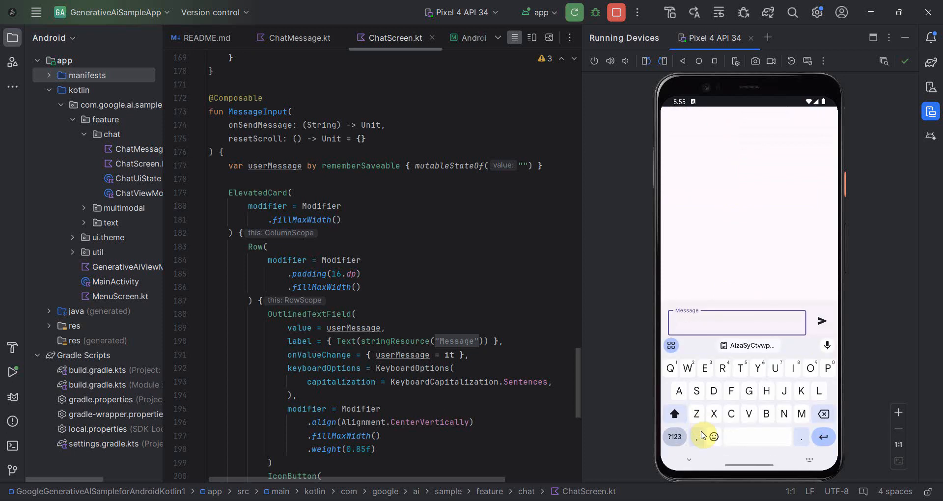
type("How")
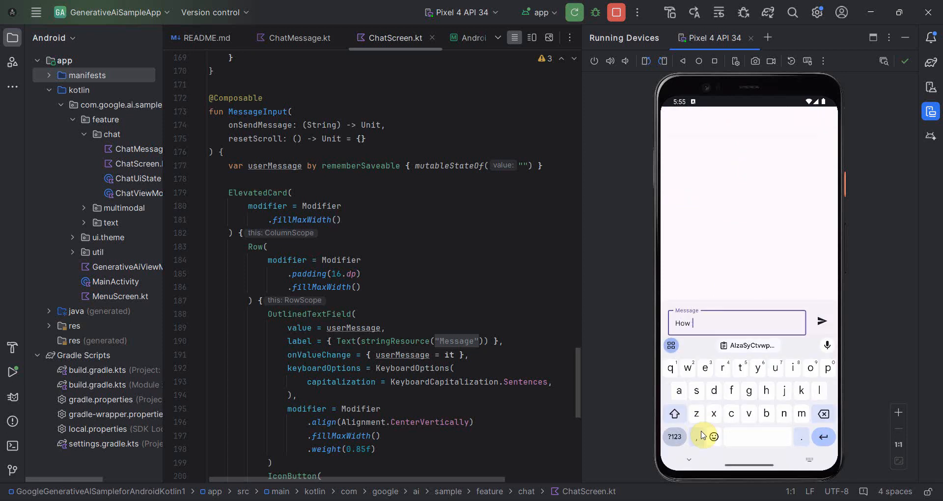
type("many dog")
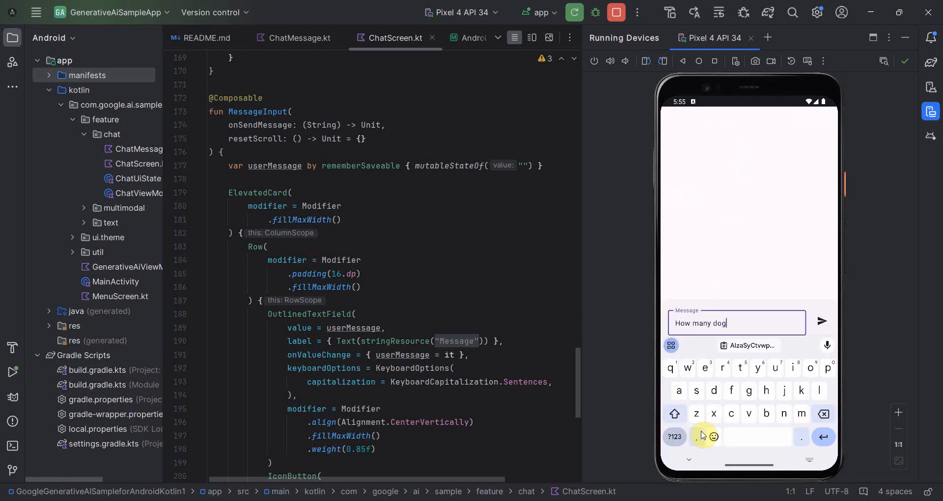
type("s do")
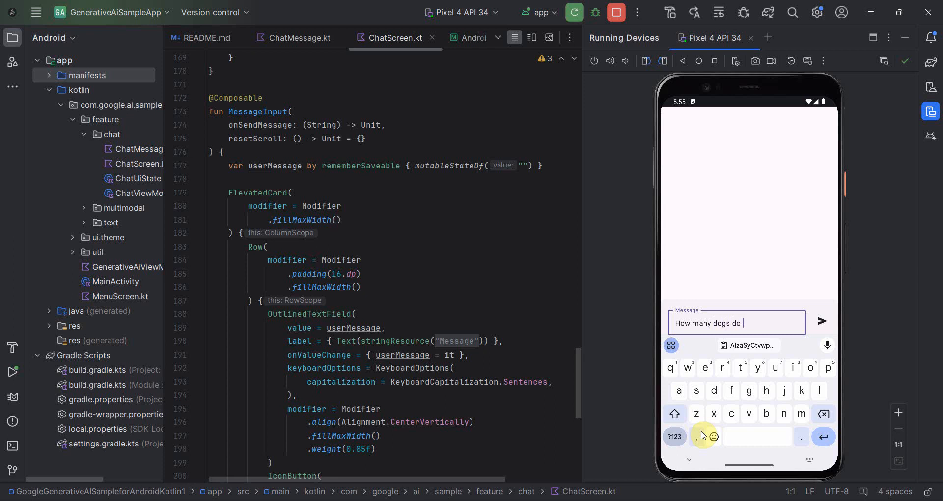
type("I have in to")
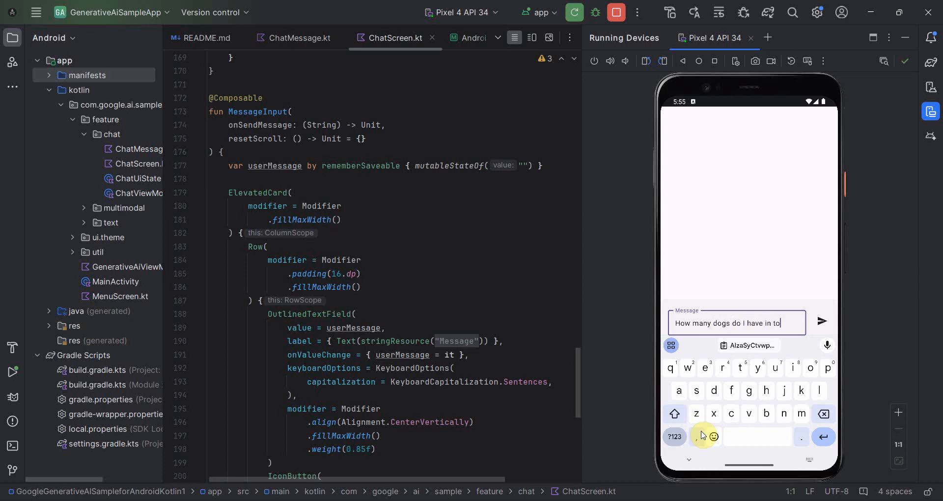
type("tal?")
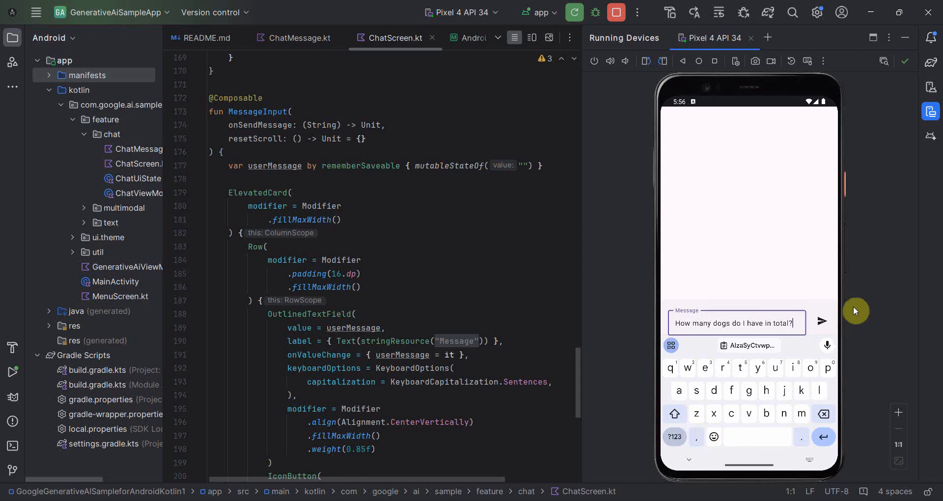
left_click(822, 323)
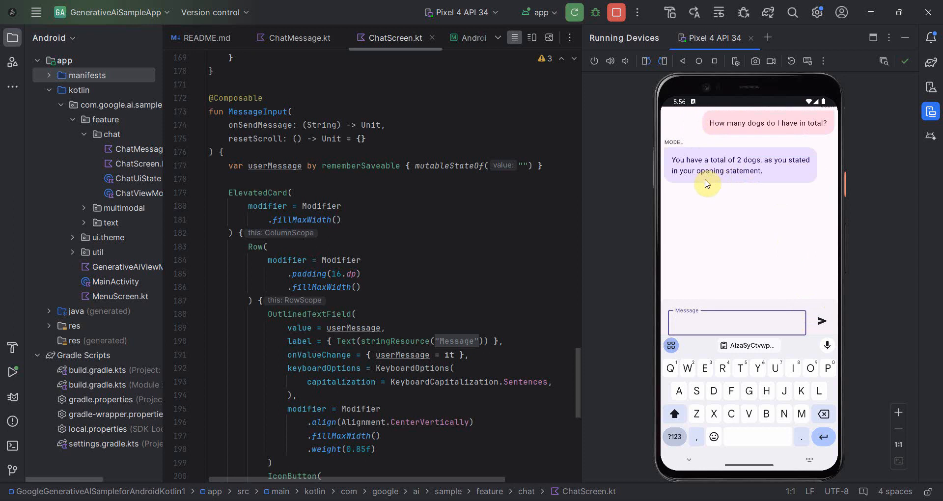
mouse_move(779, 173)
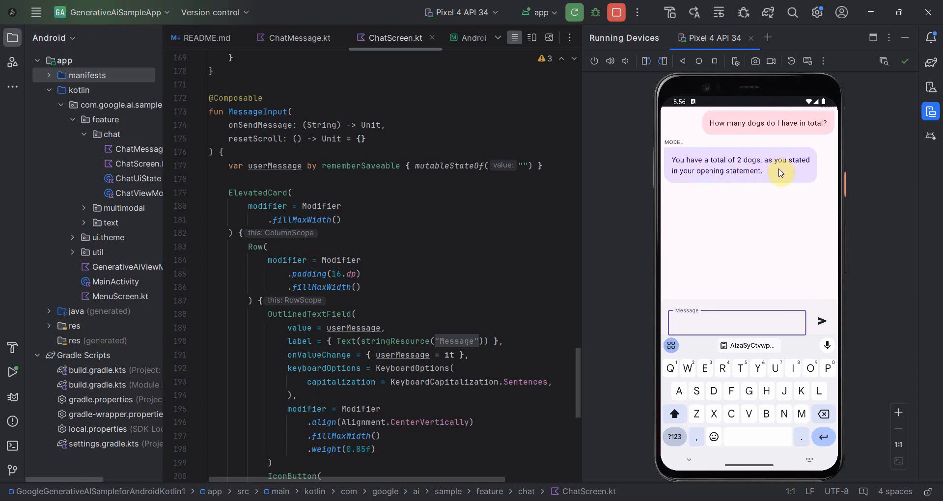
mouse_move(759, 174)
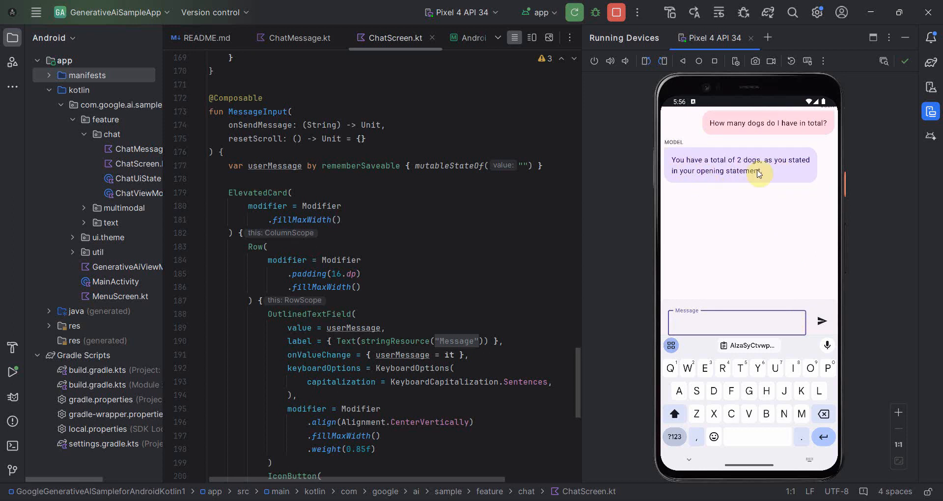
mouse_move(718, 168)
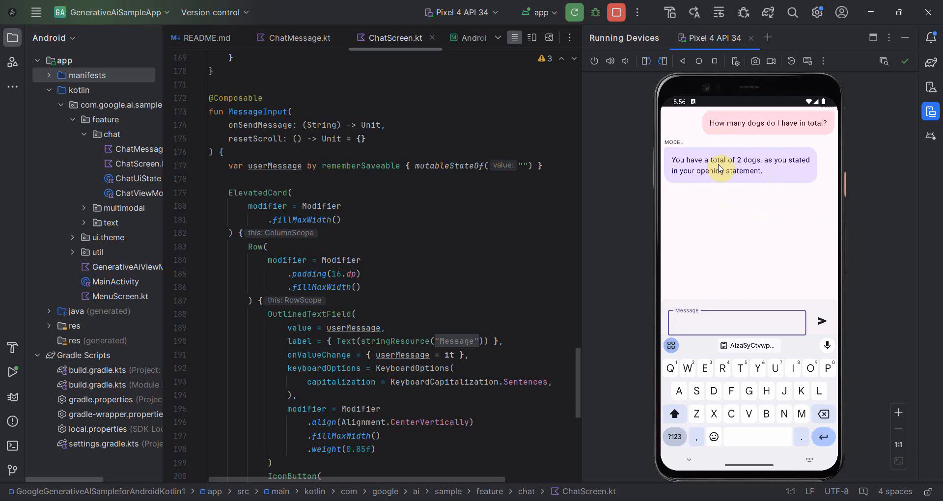
mouse_move(725, 167)
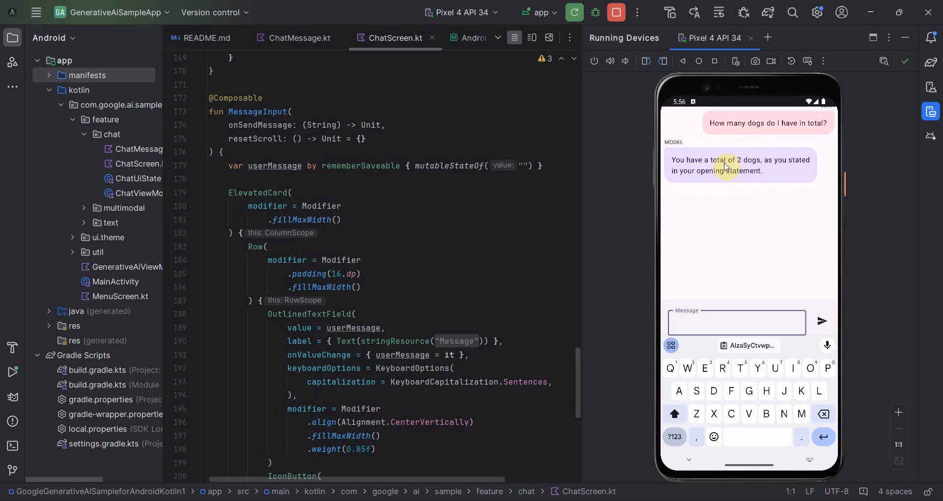
mouse_move(721, 327)
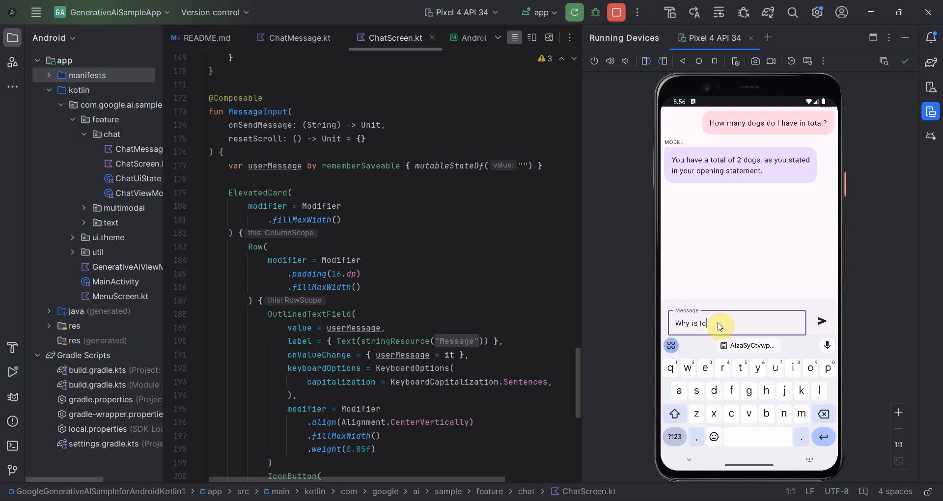
Step: Send 'Why is Iceland famous?' and scroll through the multi-point reply
type("eland f")
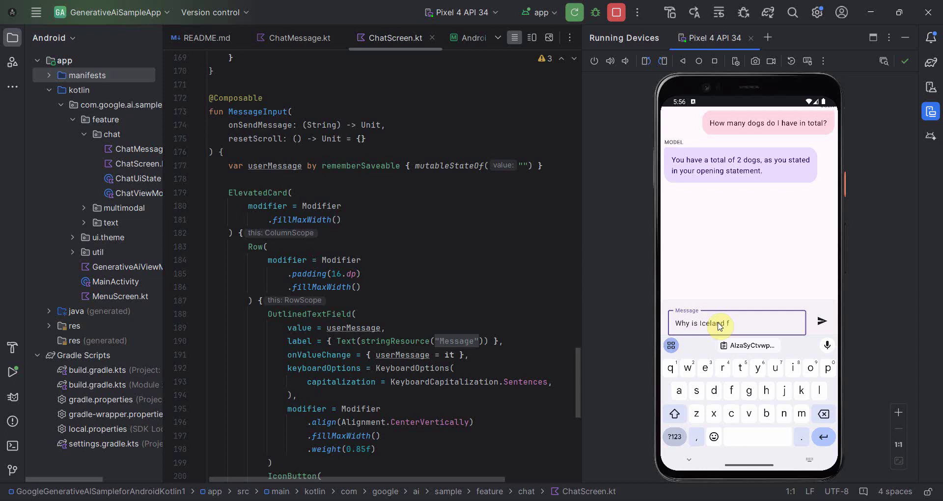
type("amous?")
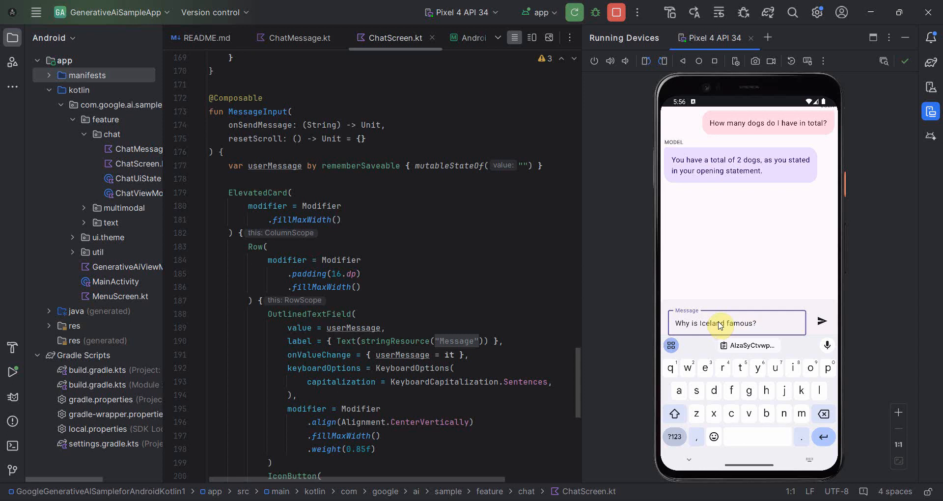
left_click(822, 321)
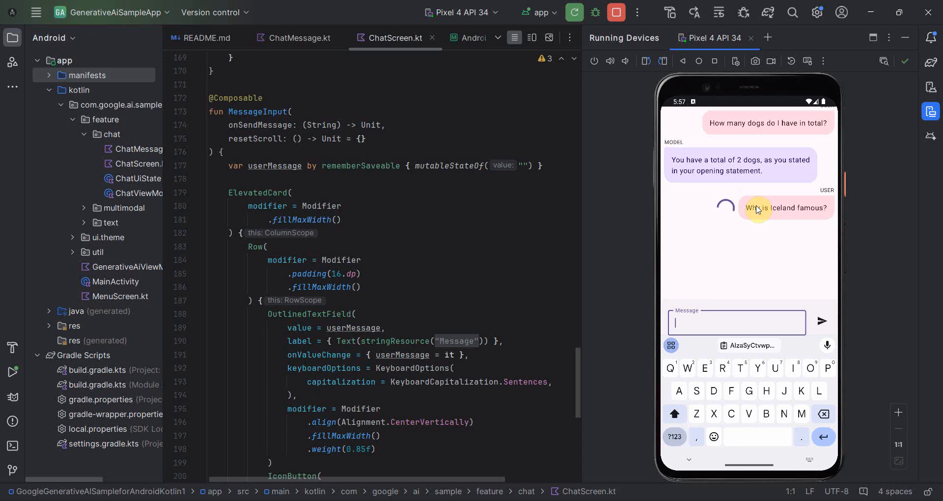
scroll("down", 3)
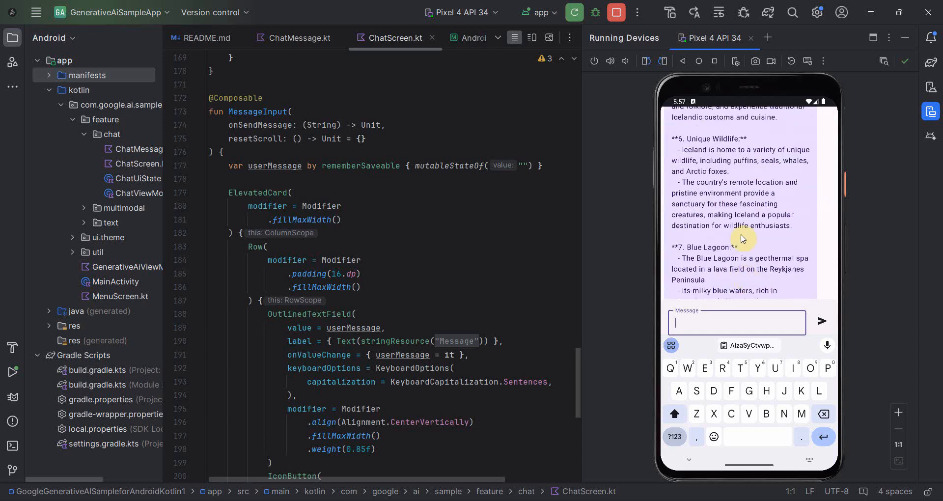
scroll("up", 3)
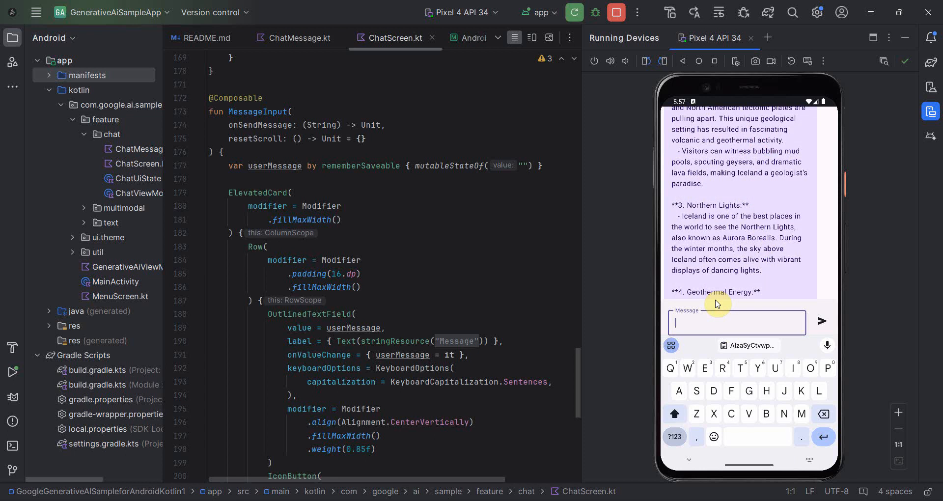
Step: Send the follow-up about how many people live there and read the ~376,248 population reply
type("How many peopel leve")
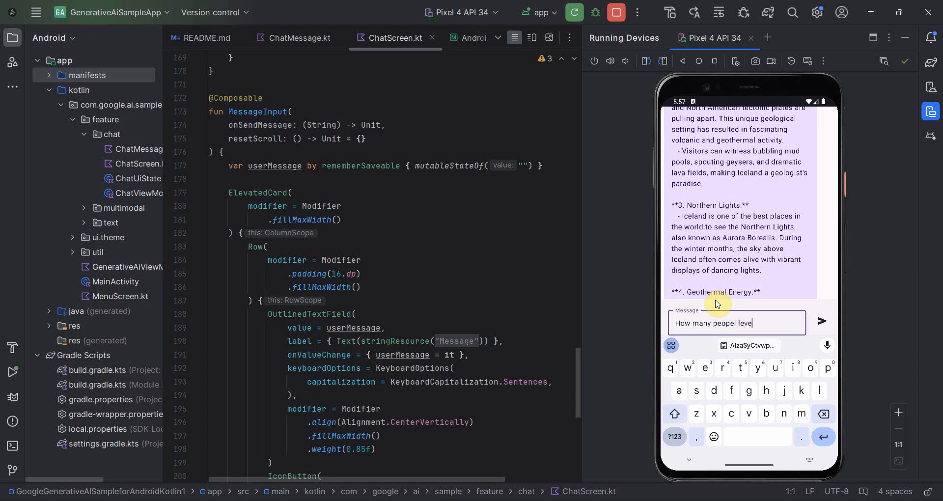
type("there?")
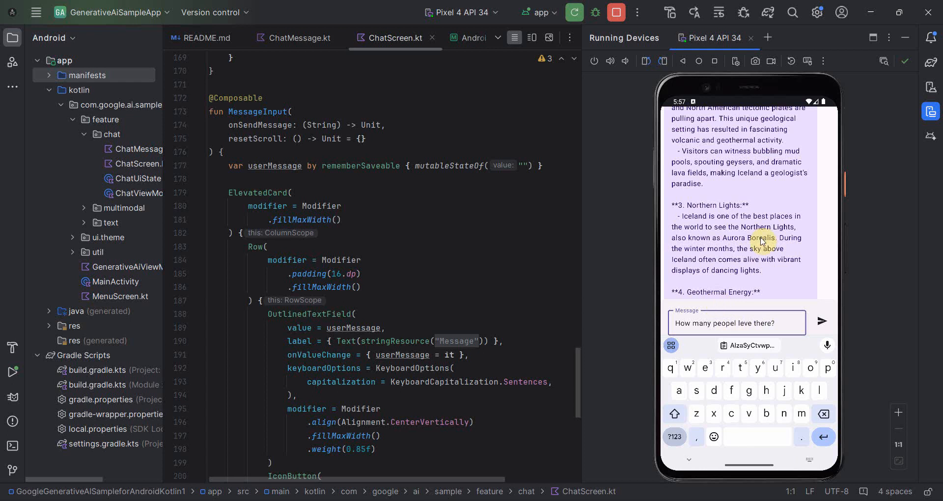
left_click(822, 322)
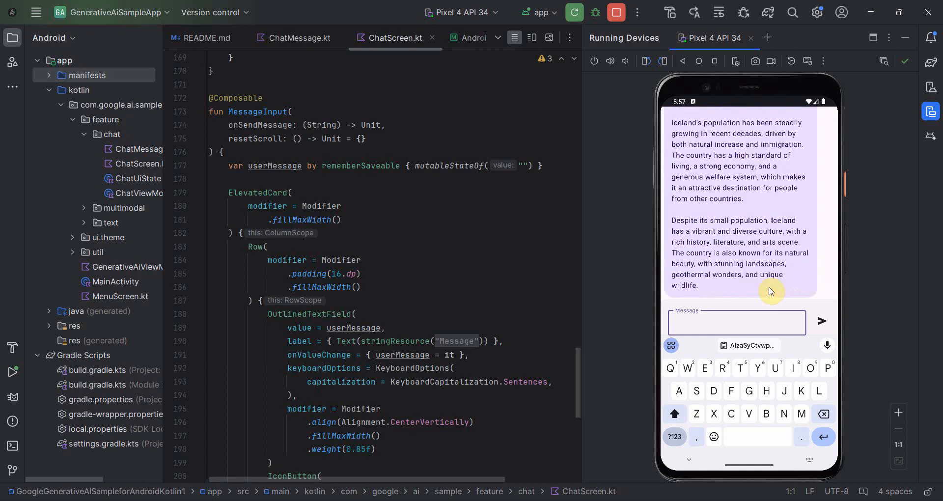
scroll("up", 3)
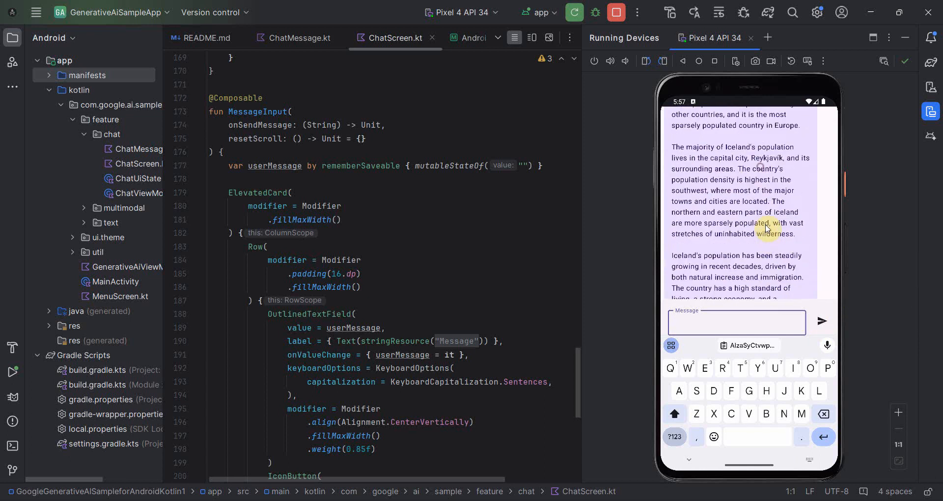
scroll("up", 3)
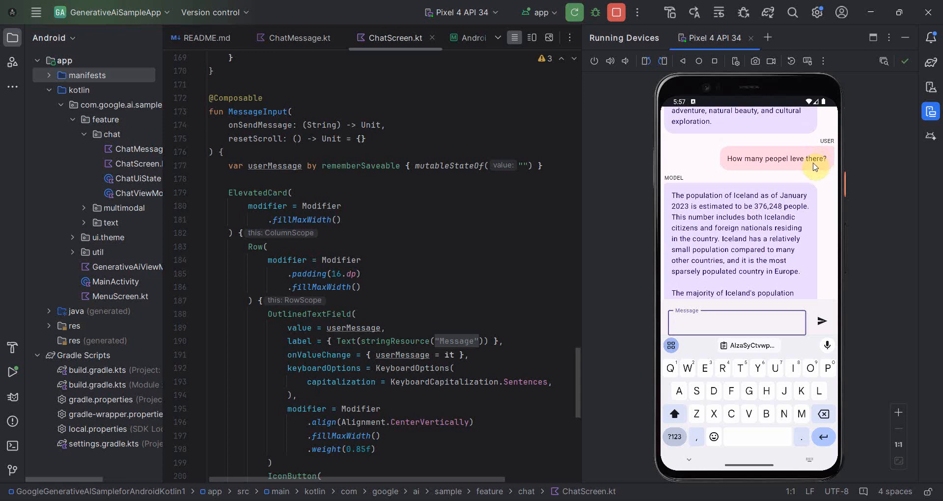
mouse_move(778, 158)
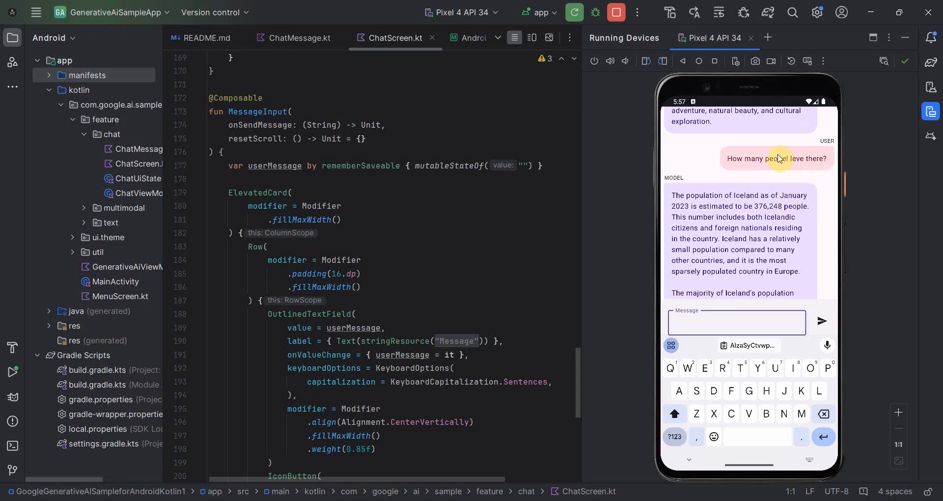
mouse_move(759, 214)
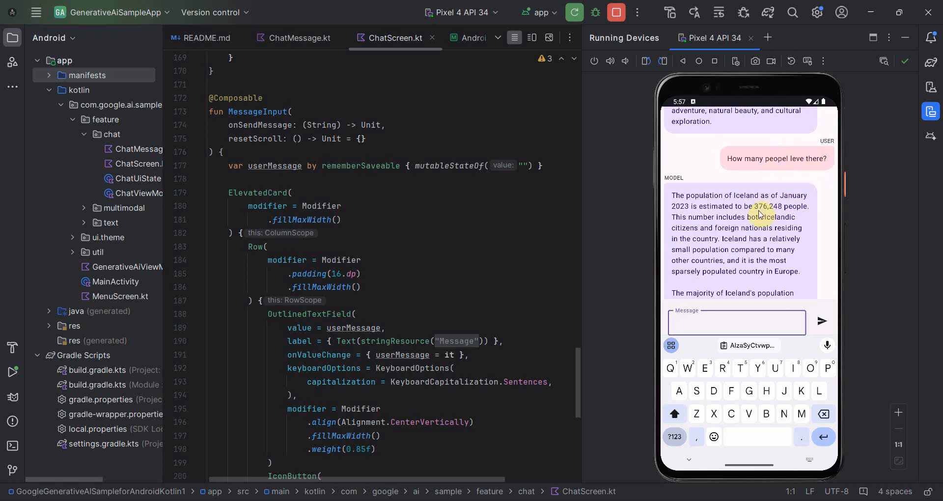
mouse_move(660, 233)
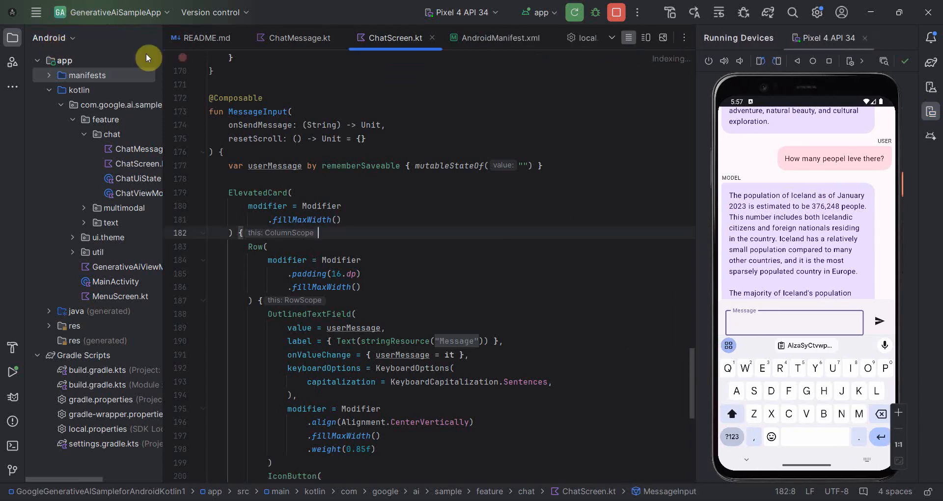
left_click(38, 12)
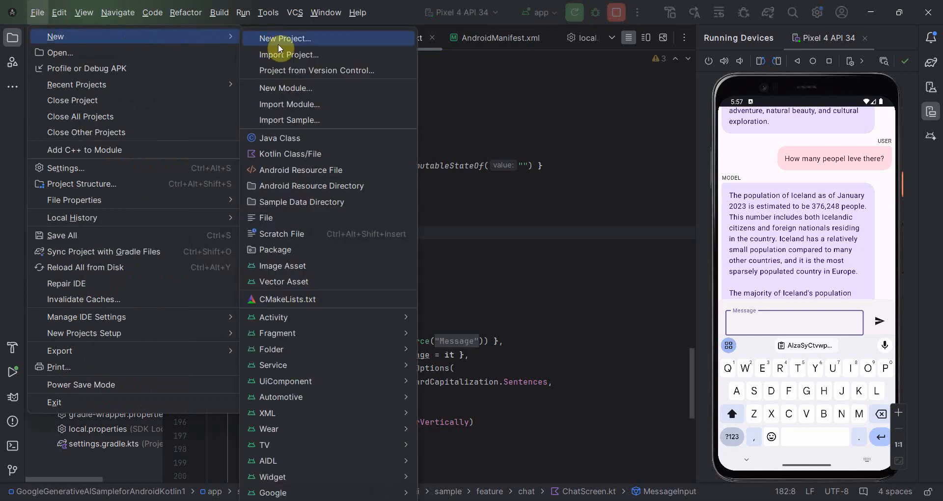
left_click(289, 120)
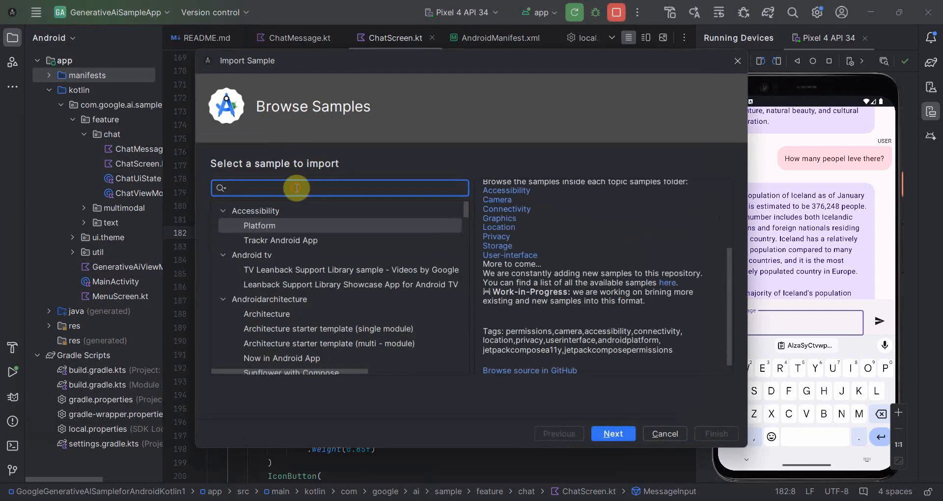
type("genera")
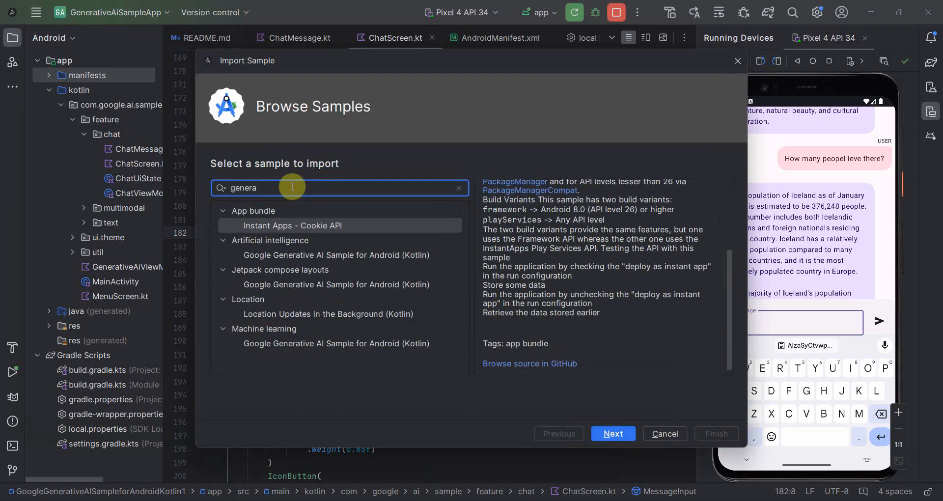
left_click(335, 254)
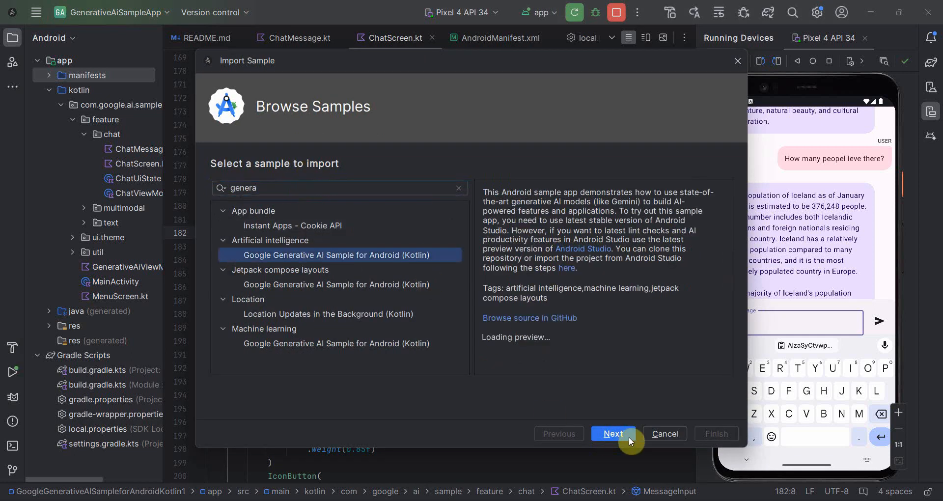
left_click(664, 434)
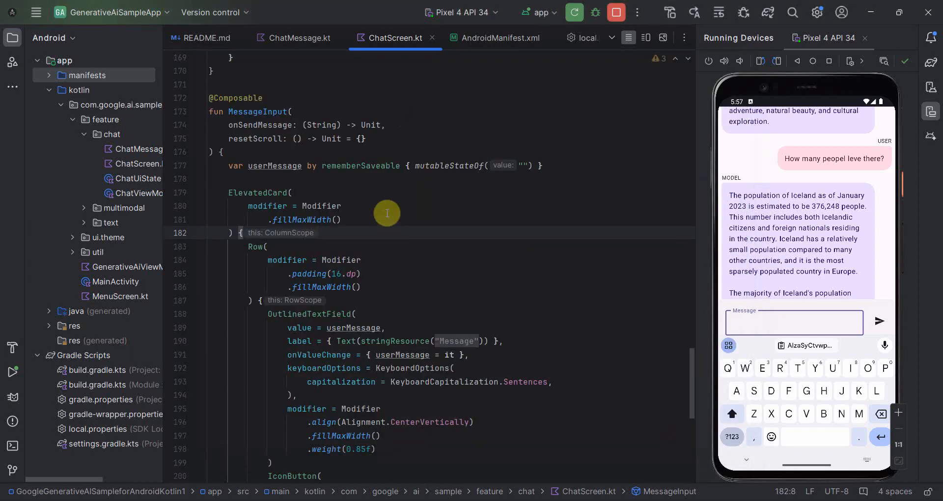
mouse_move(294, 118)
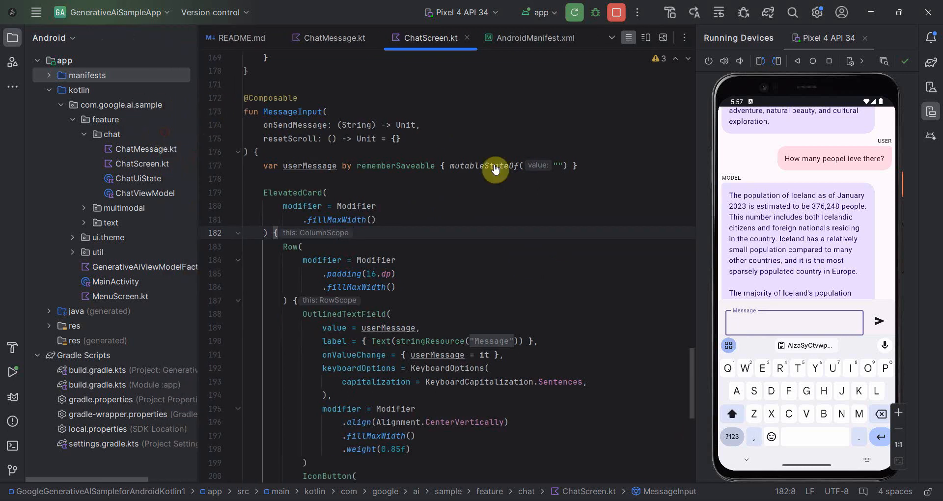
mouse_move(825, 150)
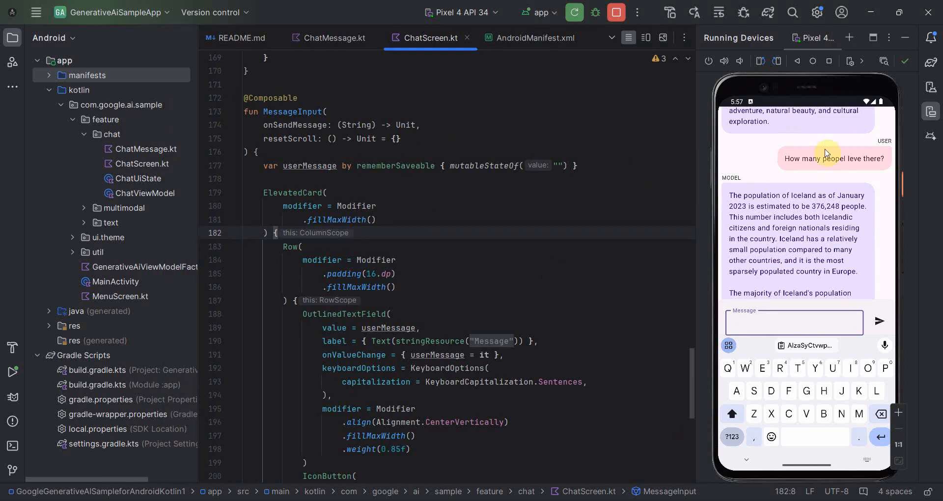
scroll("down", 3)
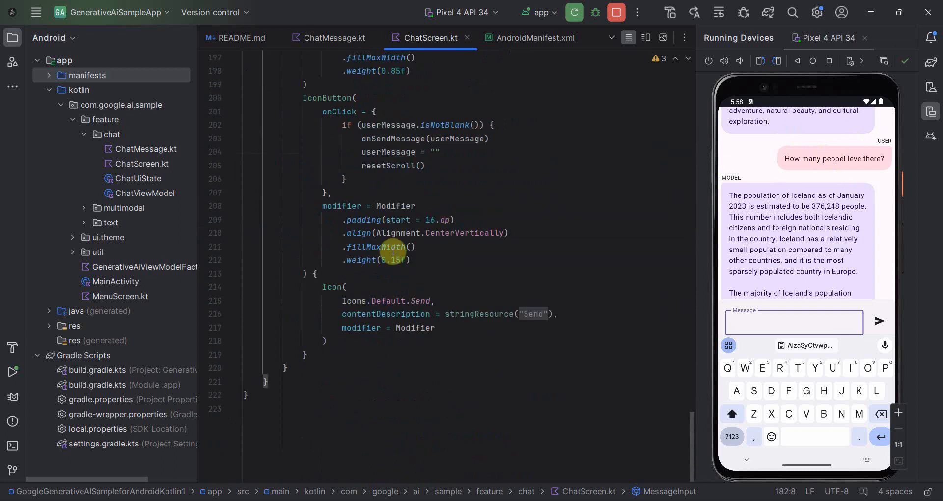
scroll("up", 3)
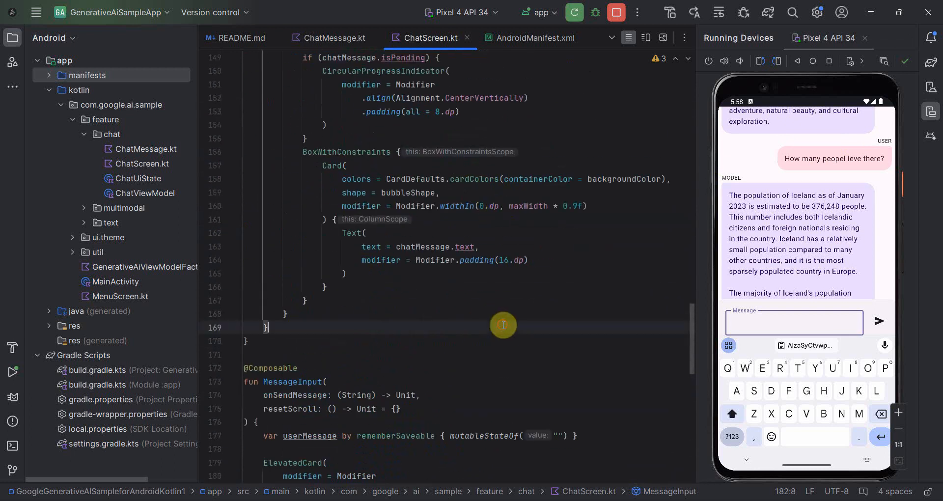
left_click(266, 327)
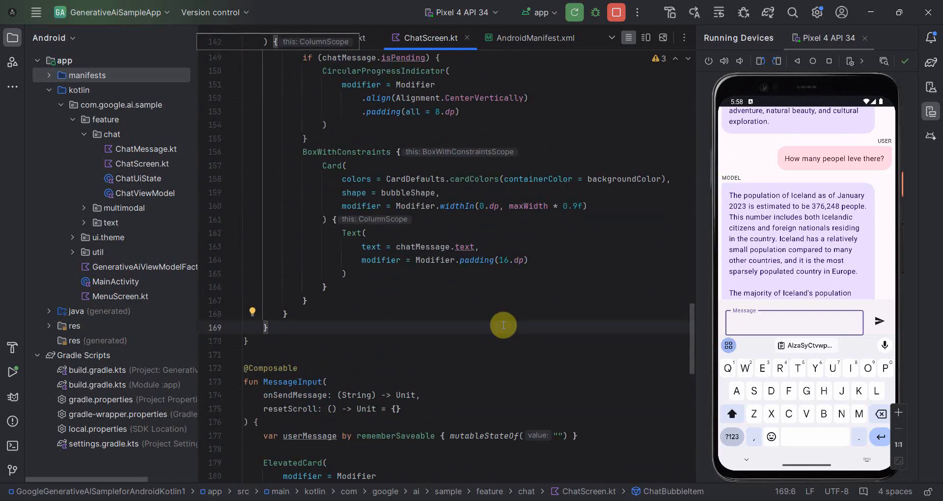